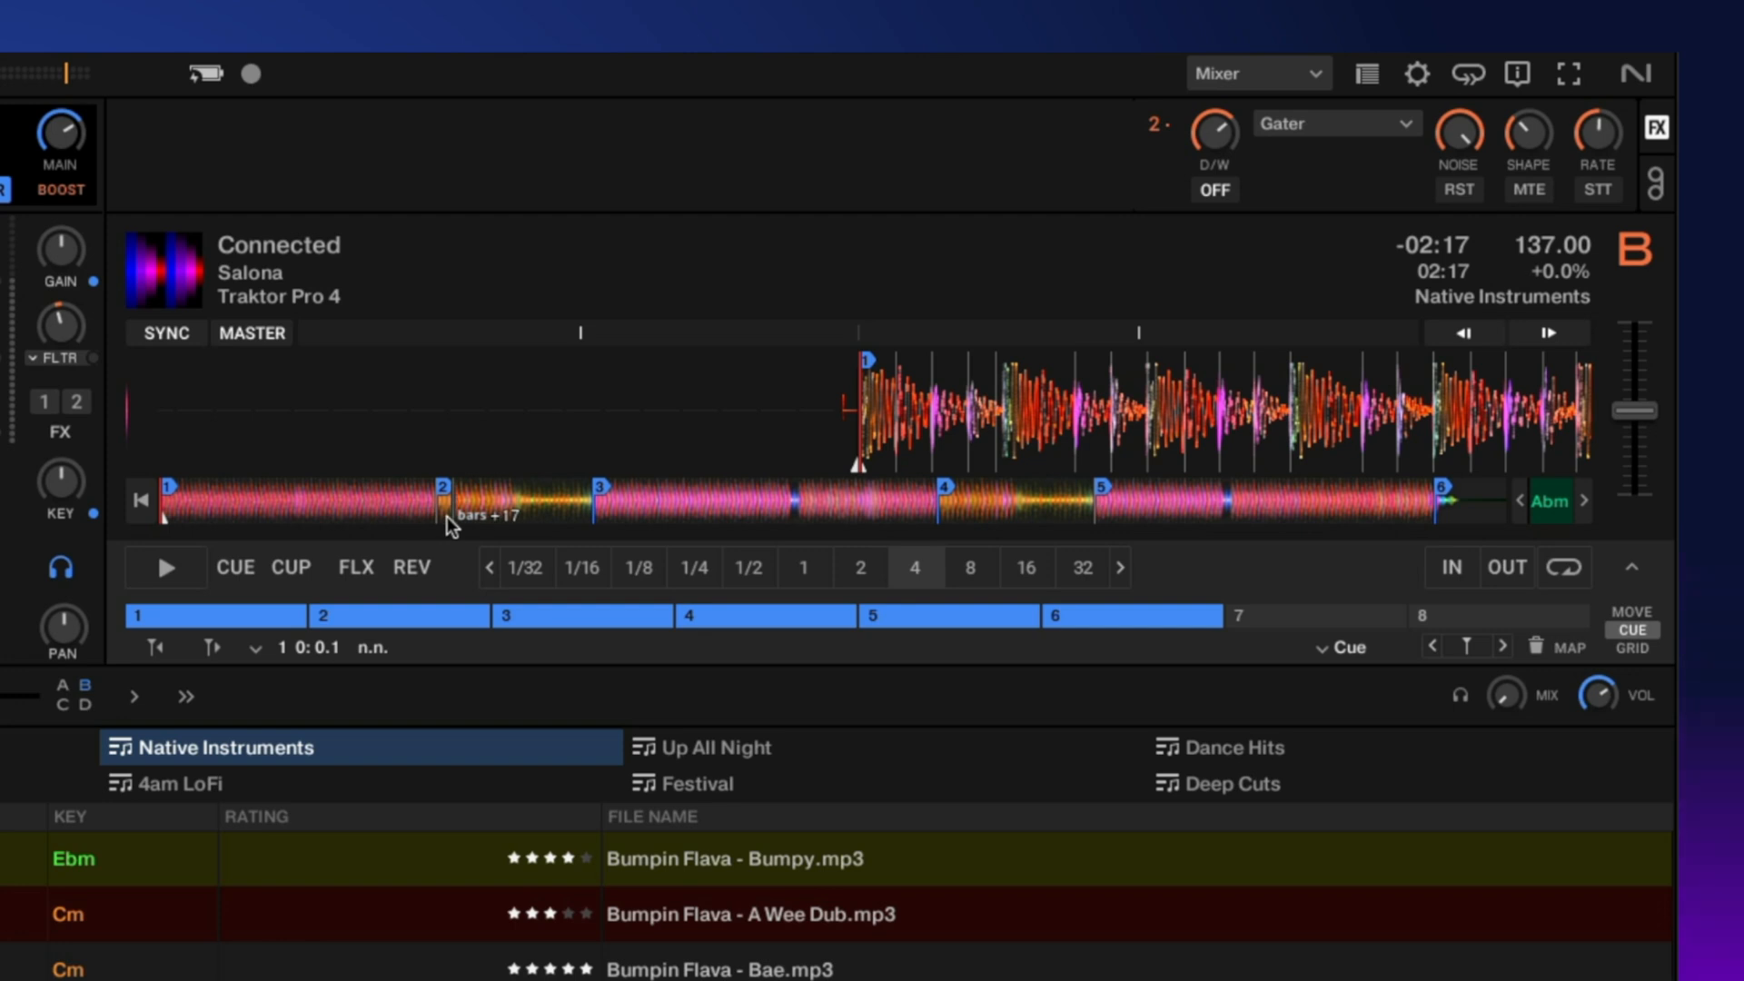
Move 'Connected' to about 28 seconds in and switch deck B to beatgrid editing at 137.000 BPM
click(164, 567)
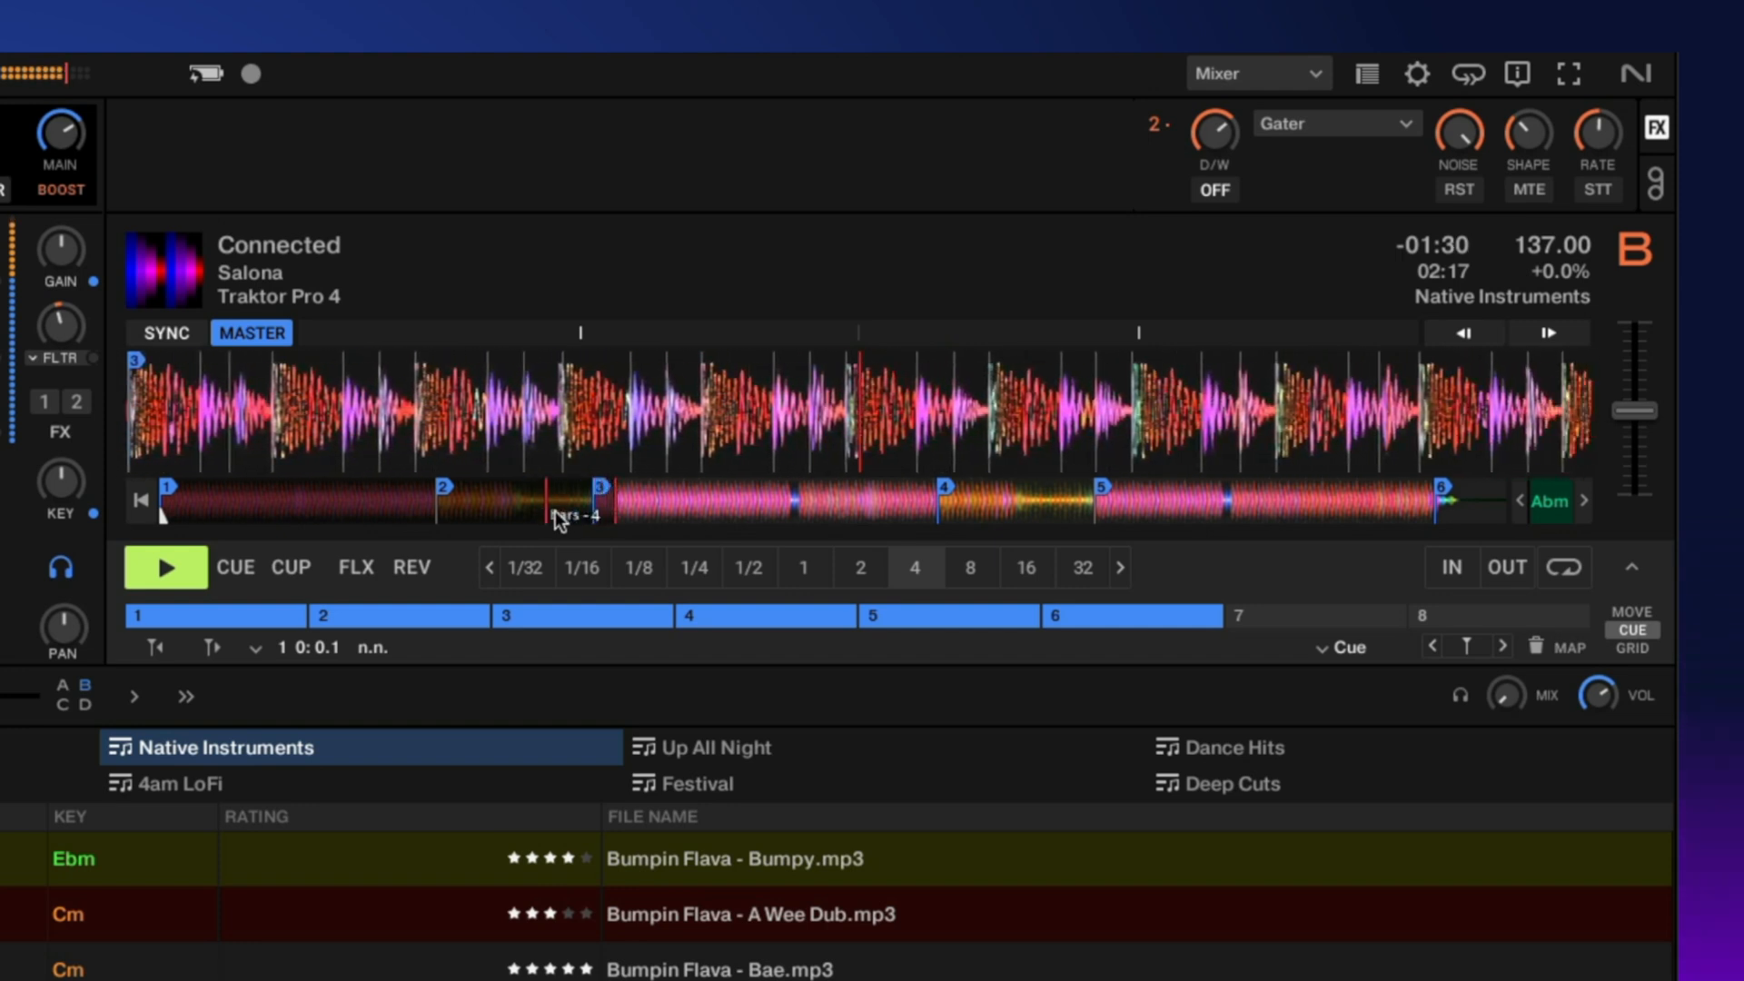
click(164, 567)
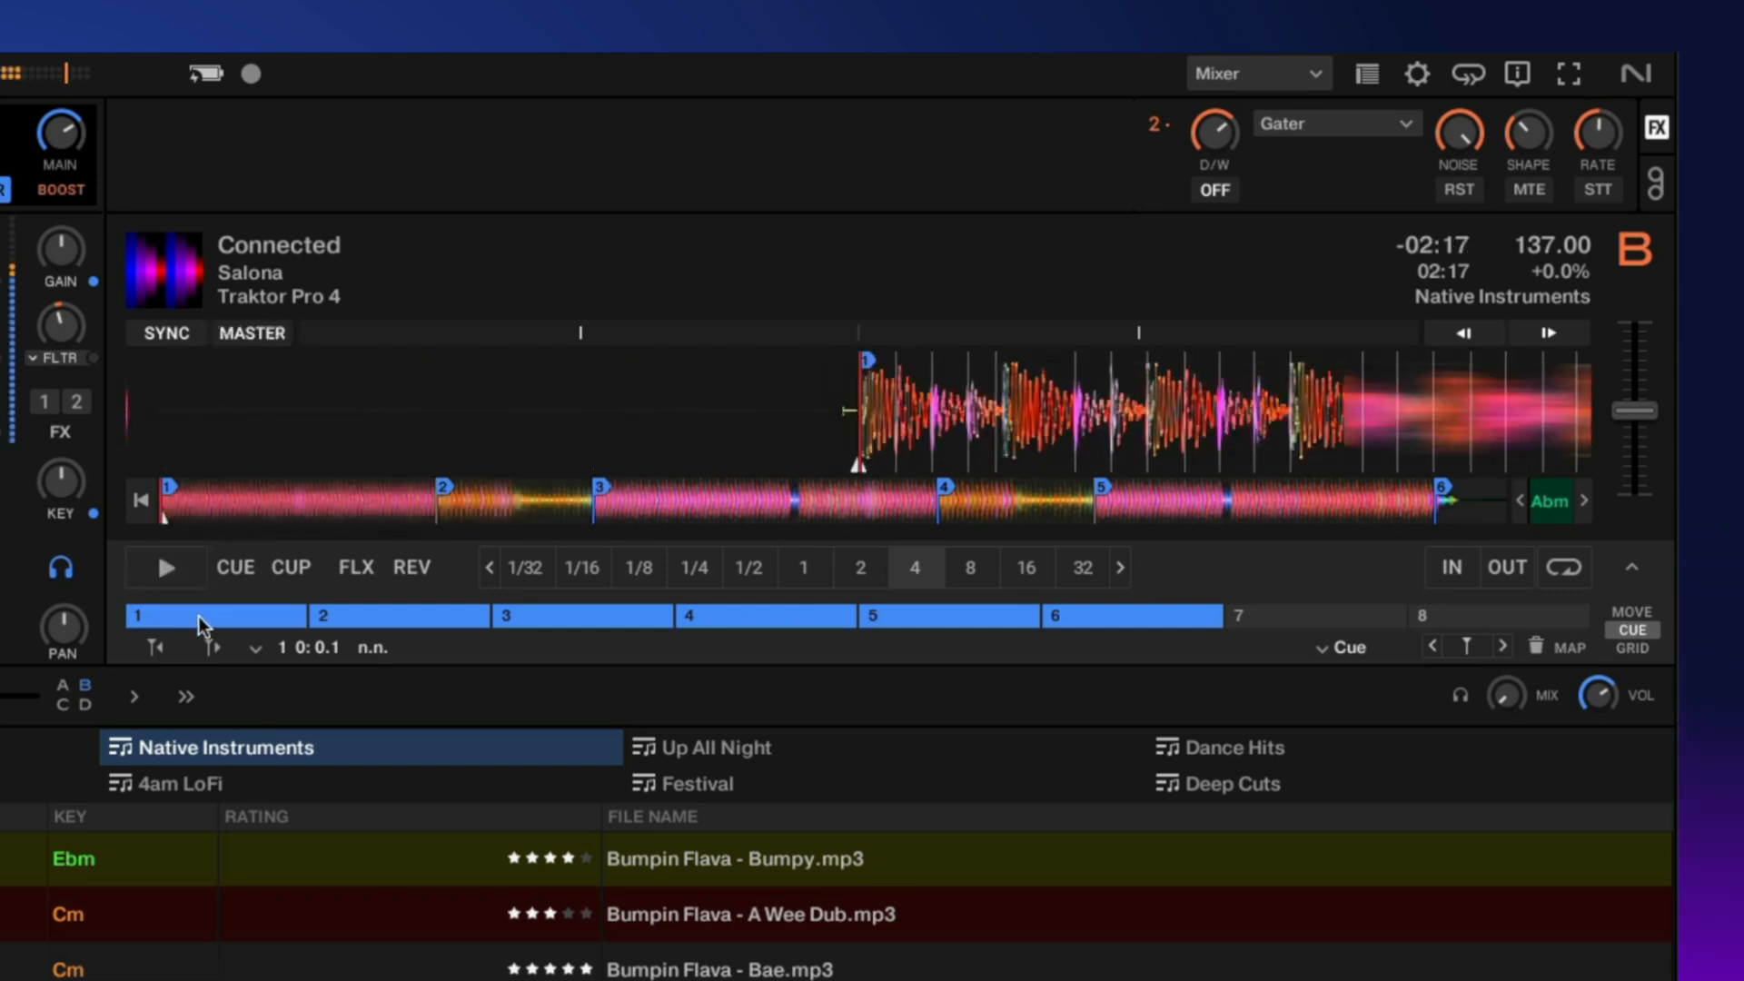
click(1631, 649)
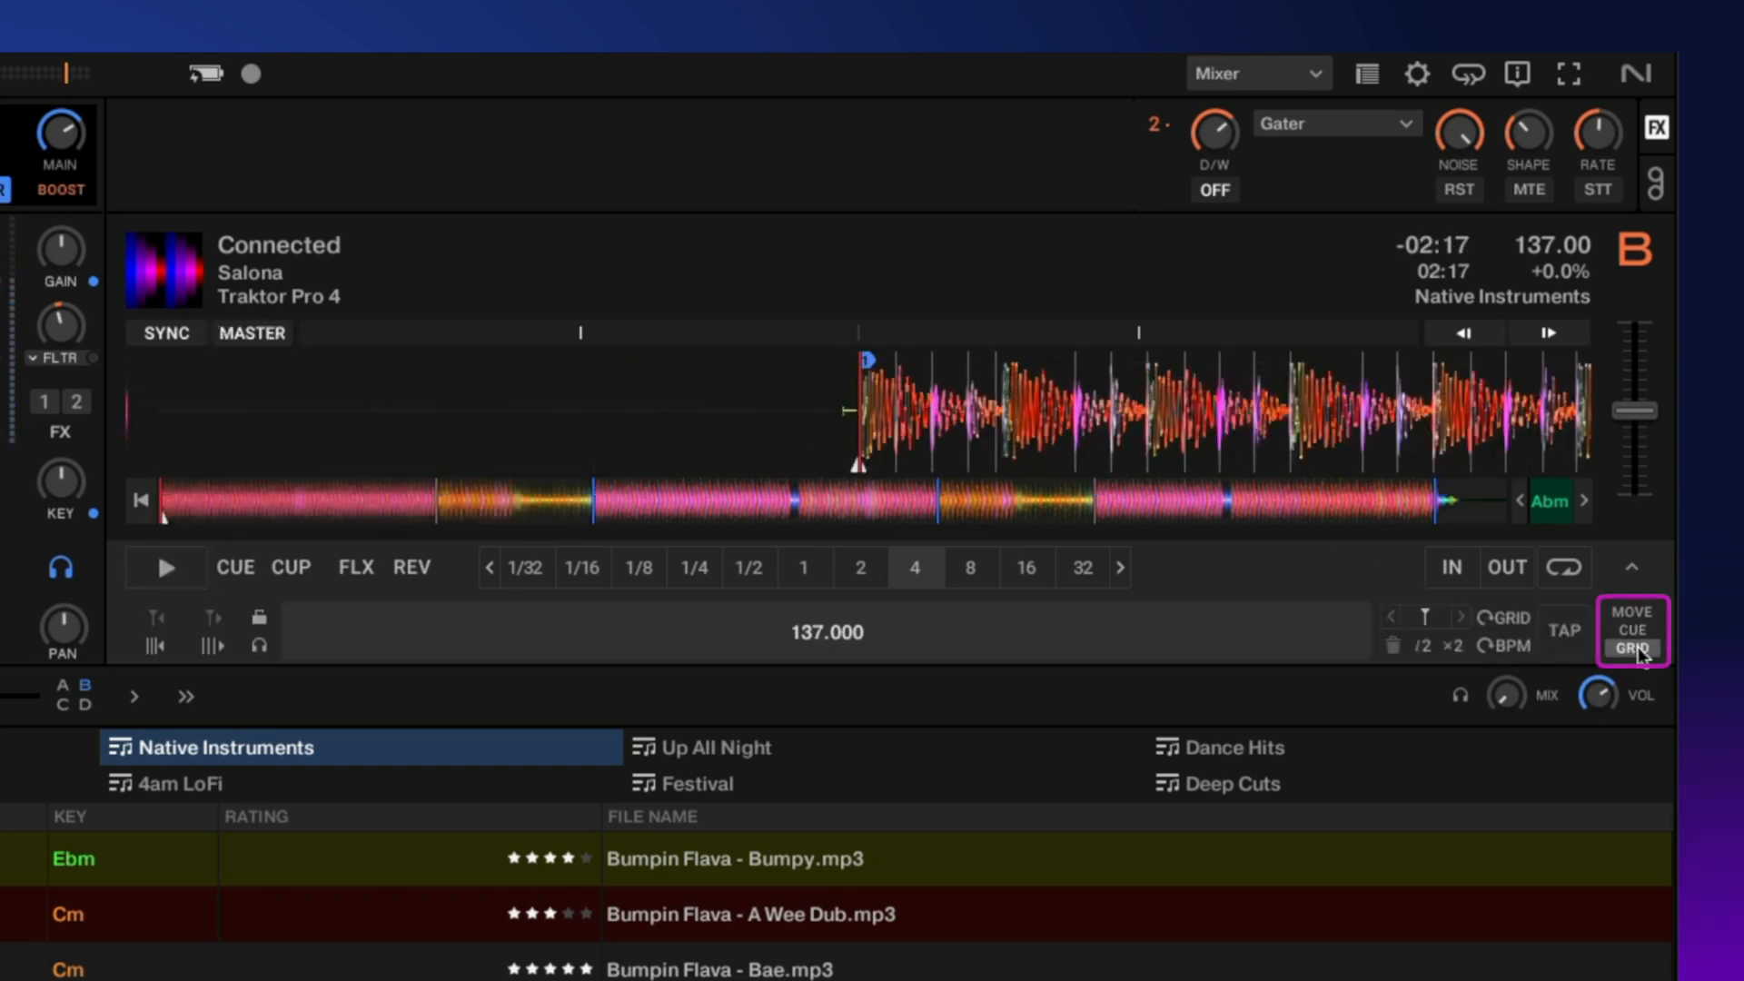
click(1631, 631)
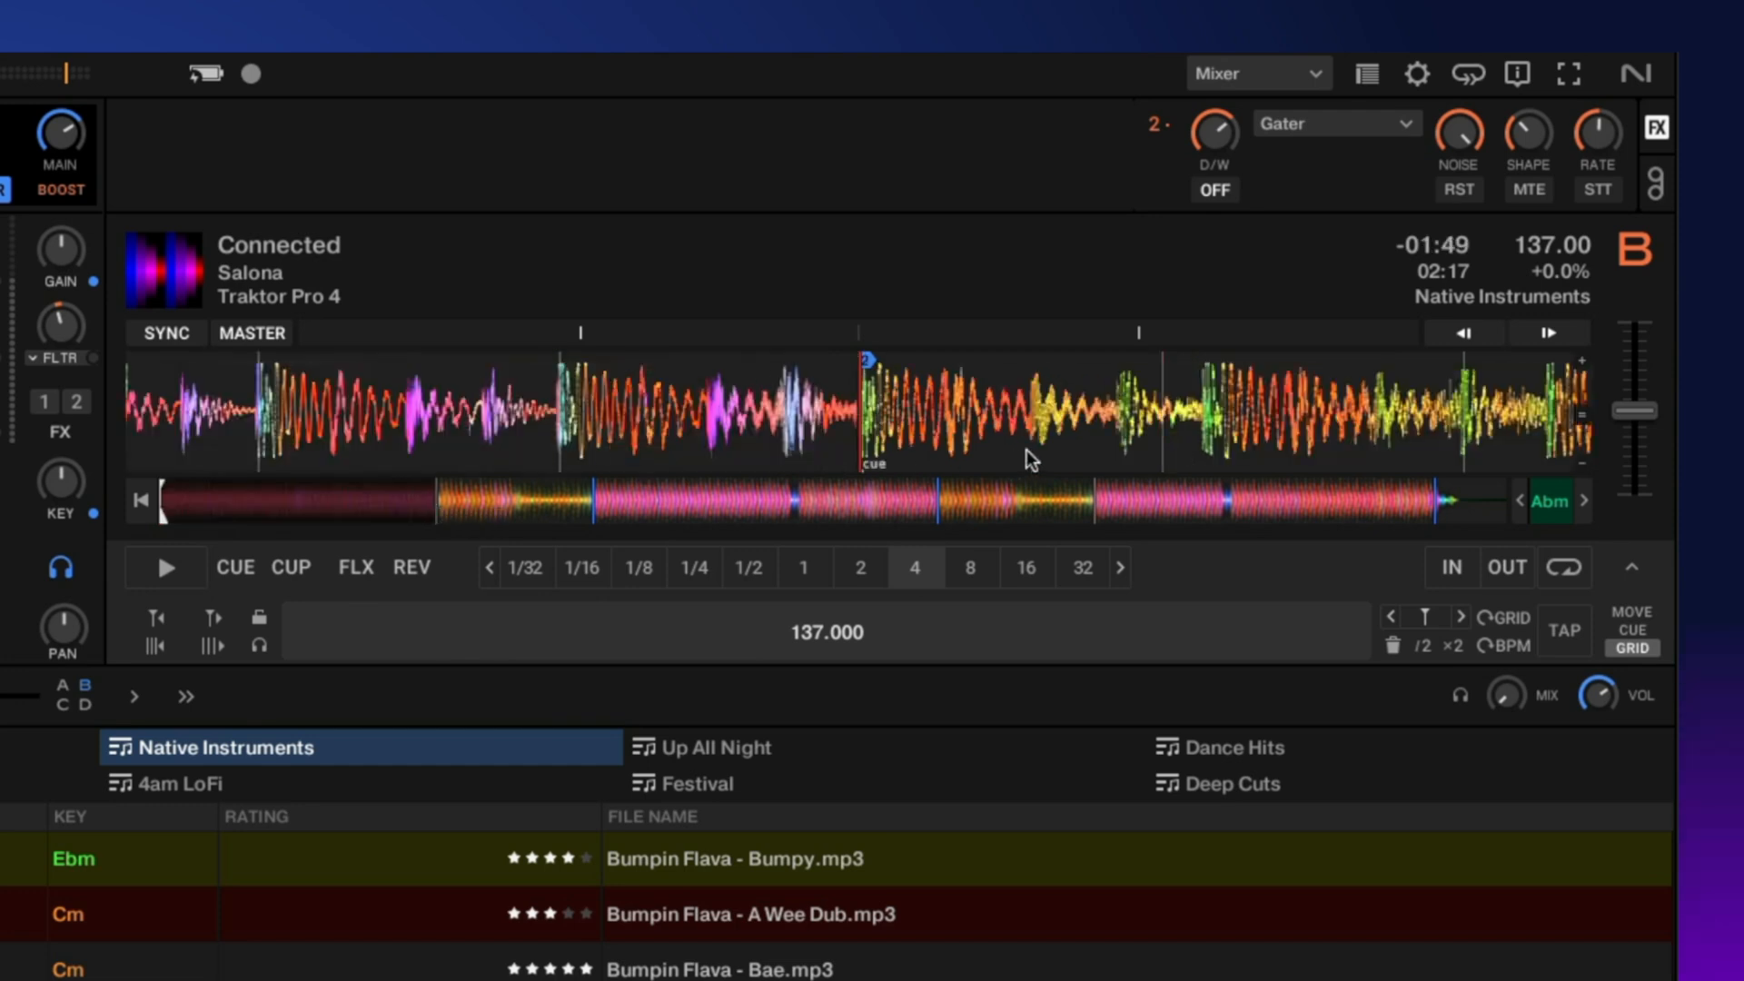
mouse_move(1096, 421)
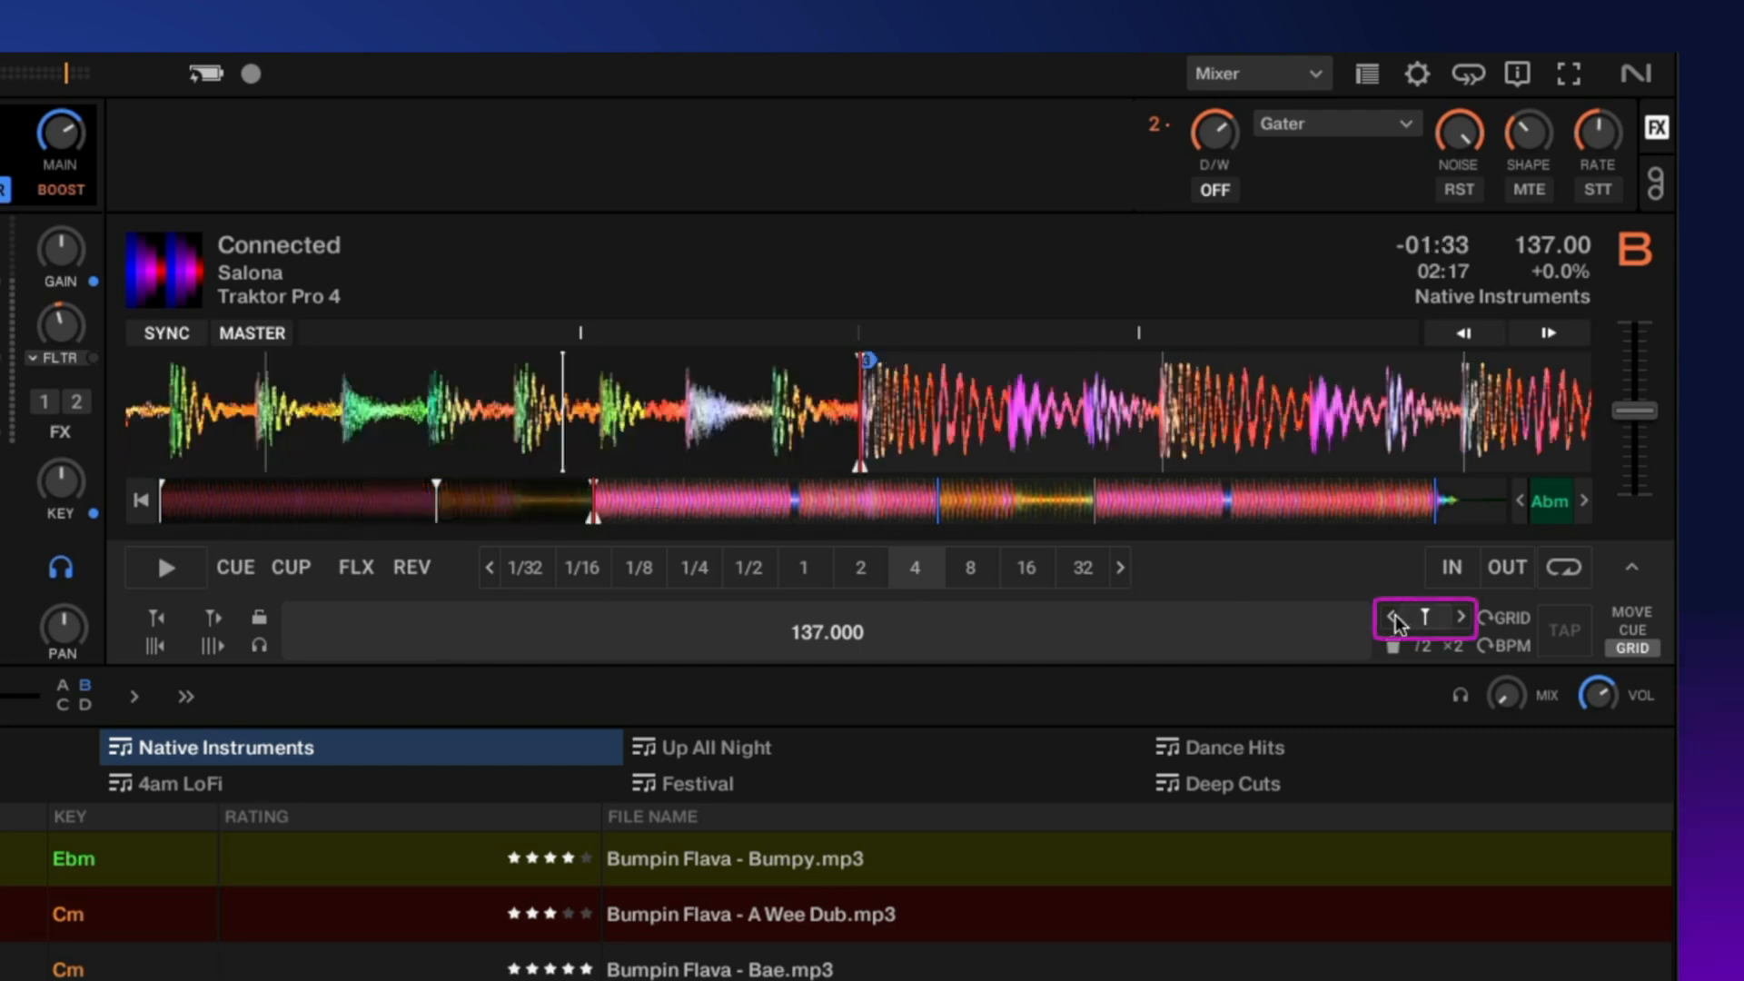
Add a grid marker at the current position, then jump back to the track start
click(1393, 616)
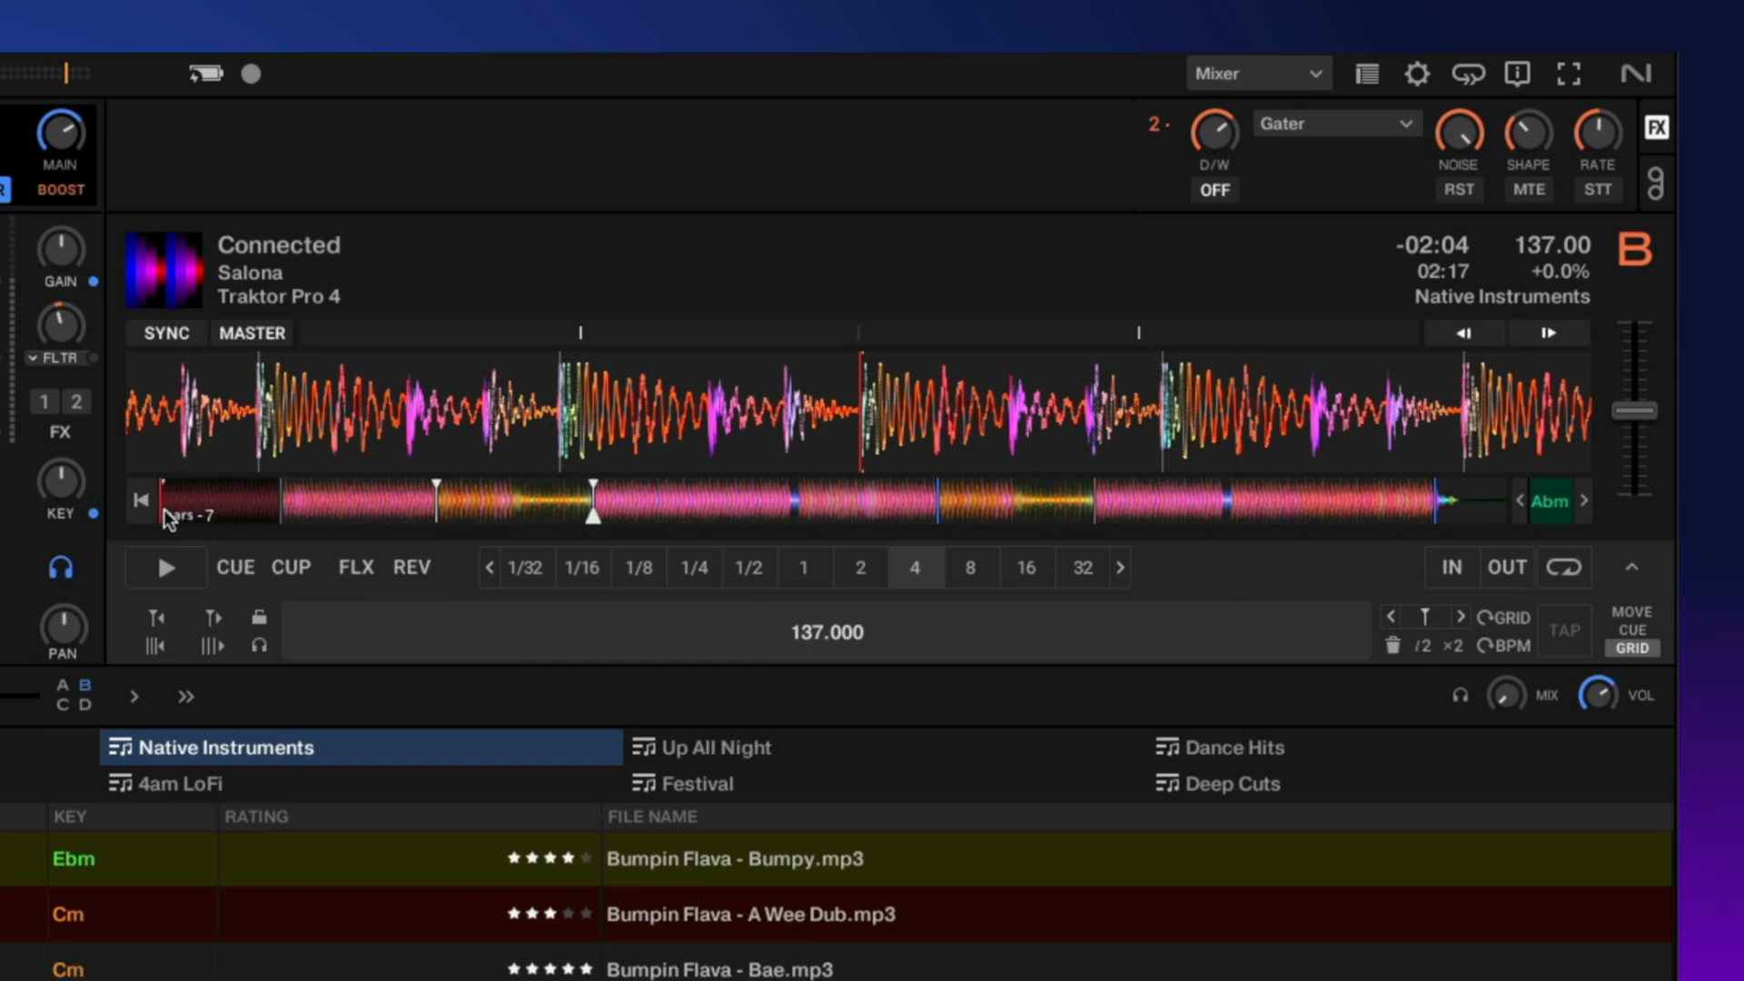
click(165, 567)
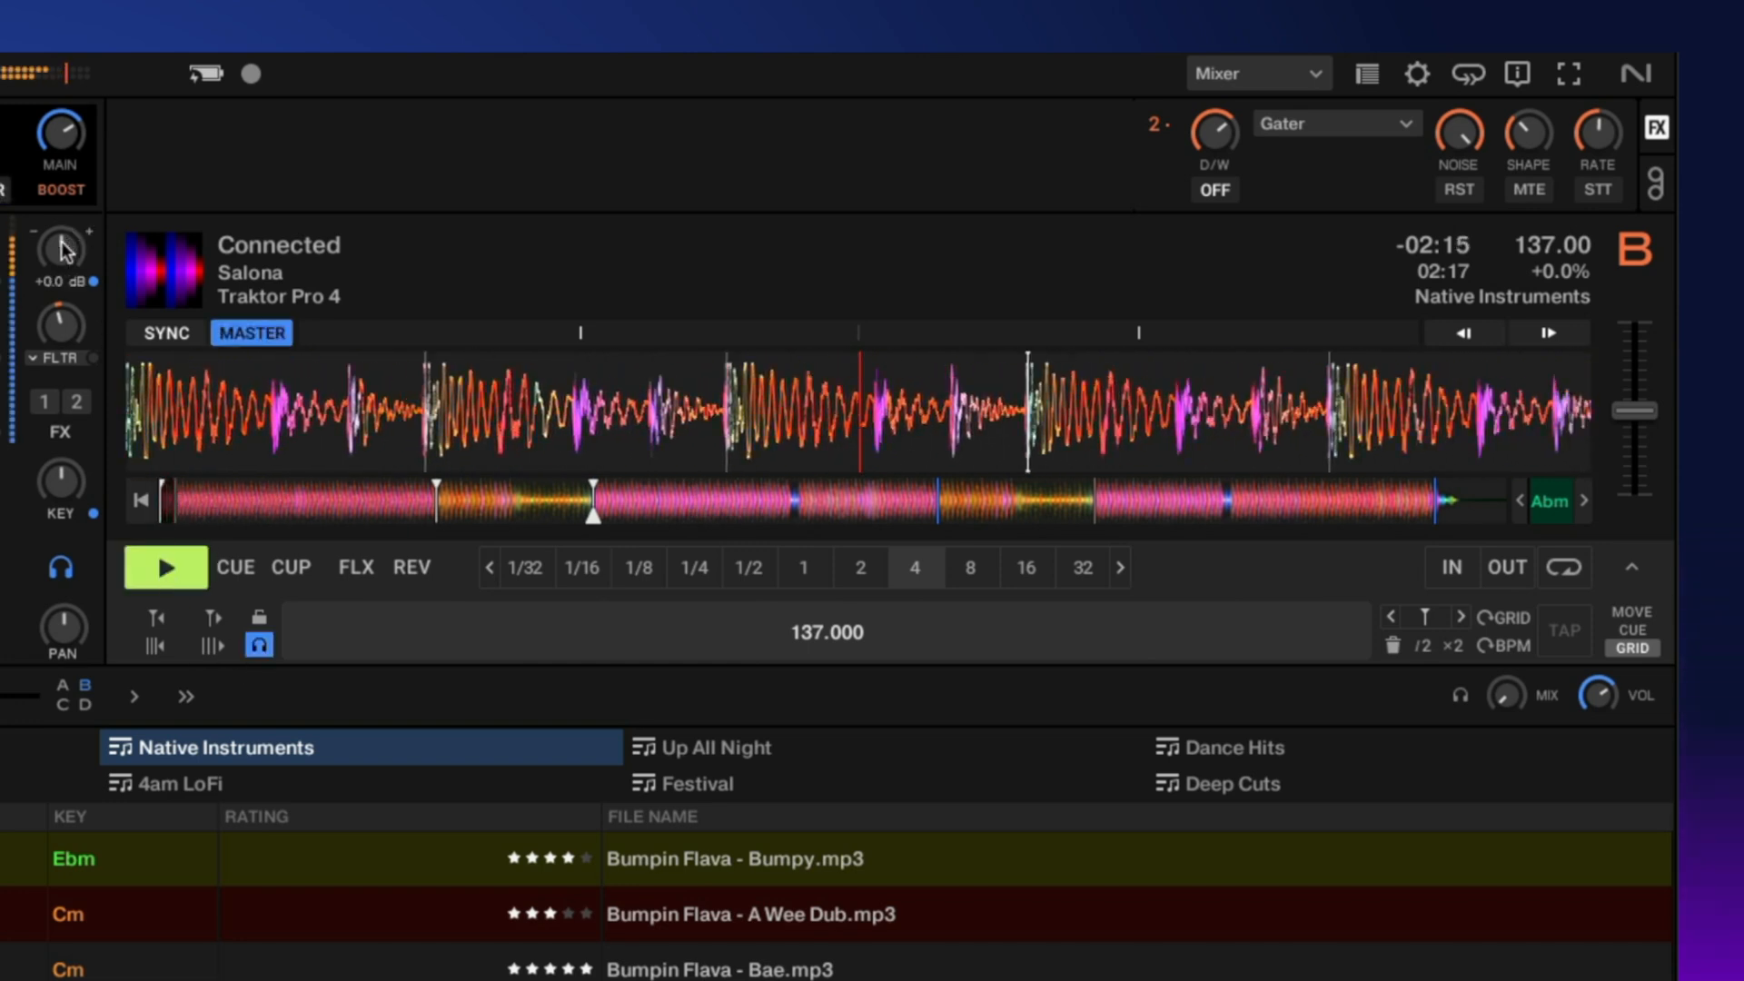
drag(62, 247, 63, 272)
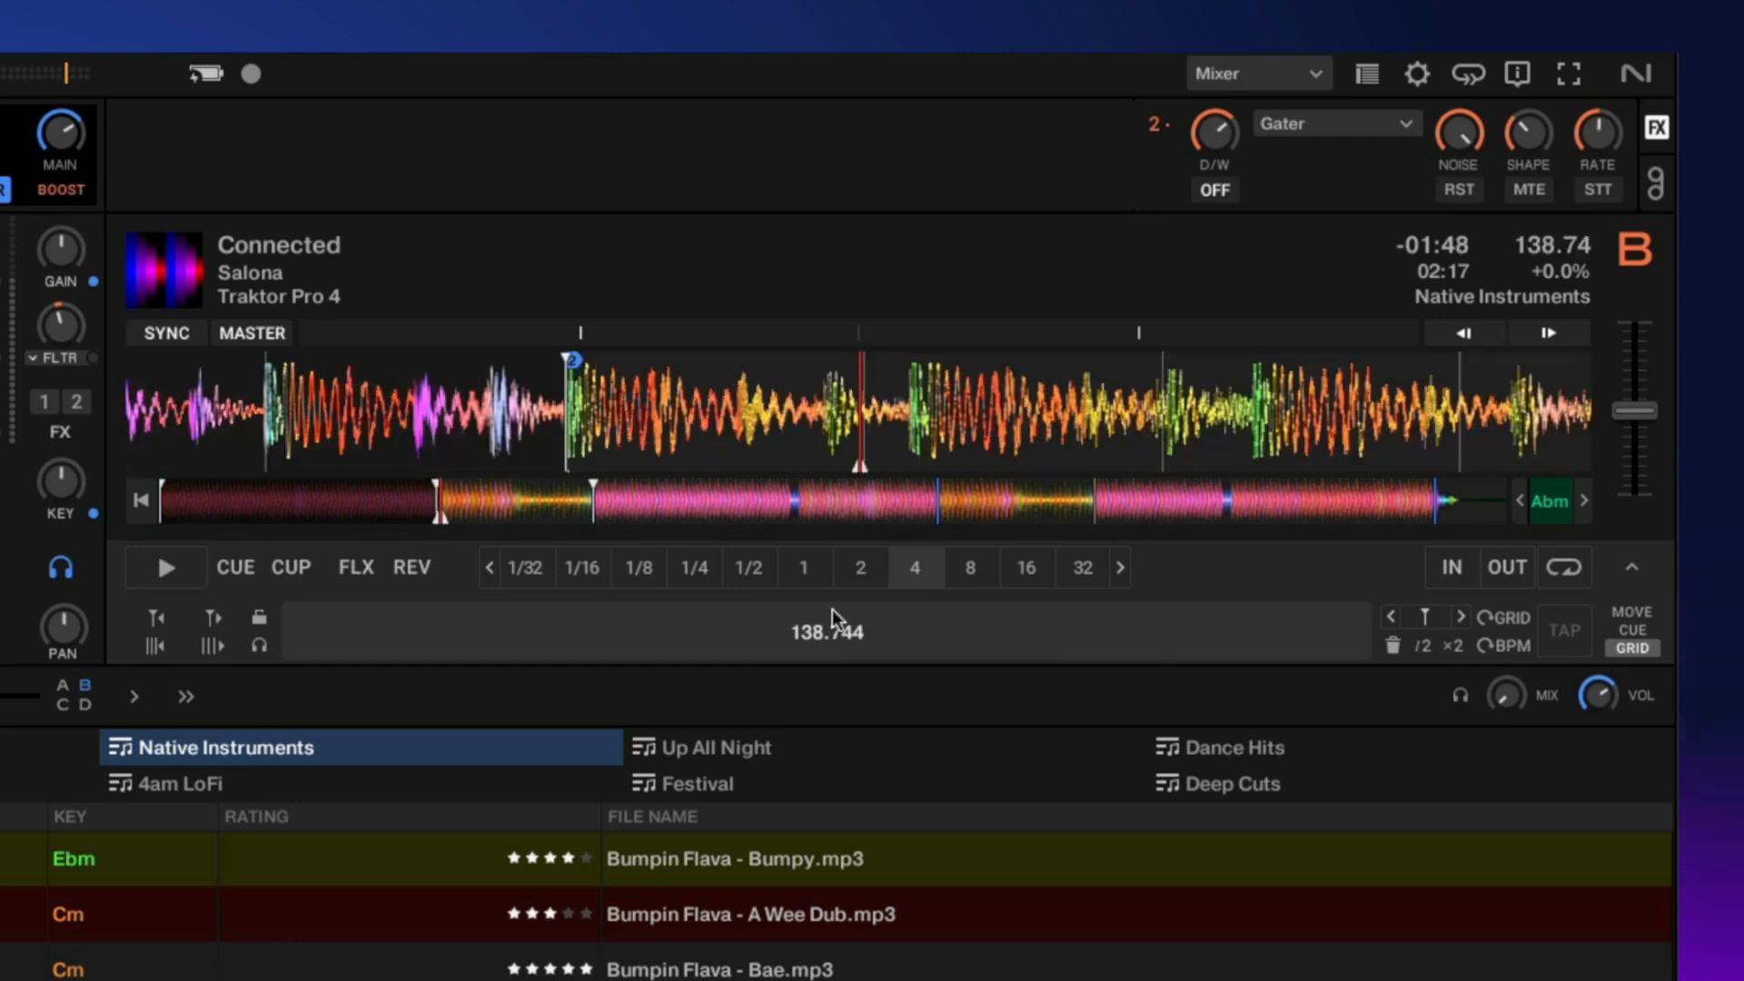
mouse_move(821, 658)
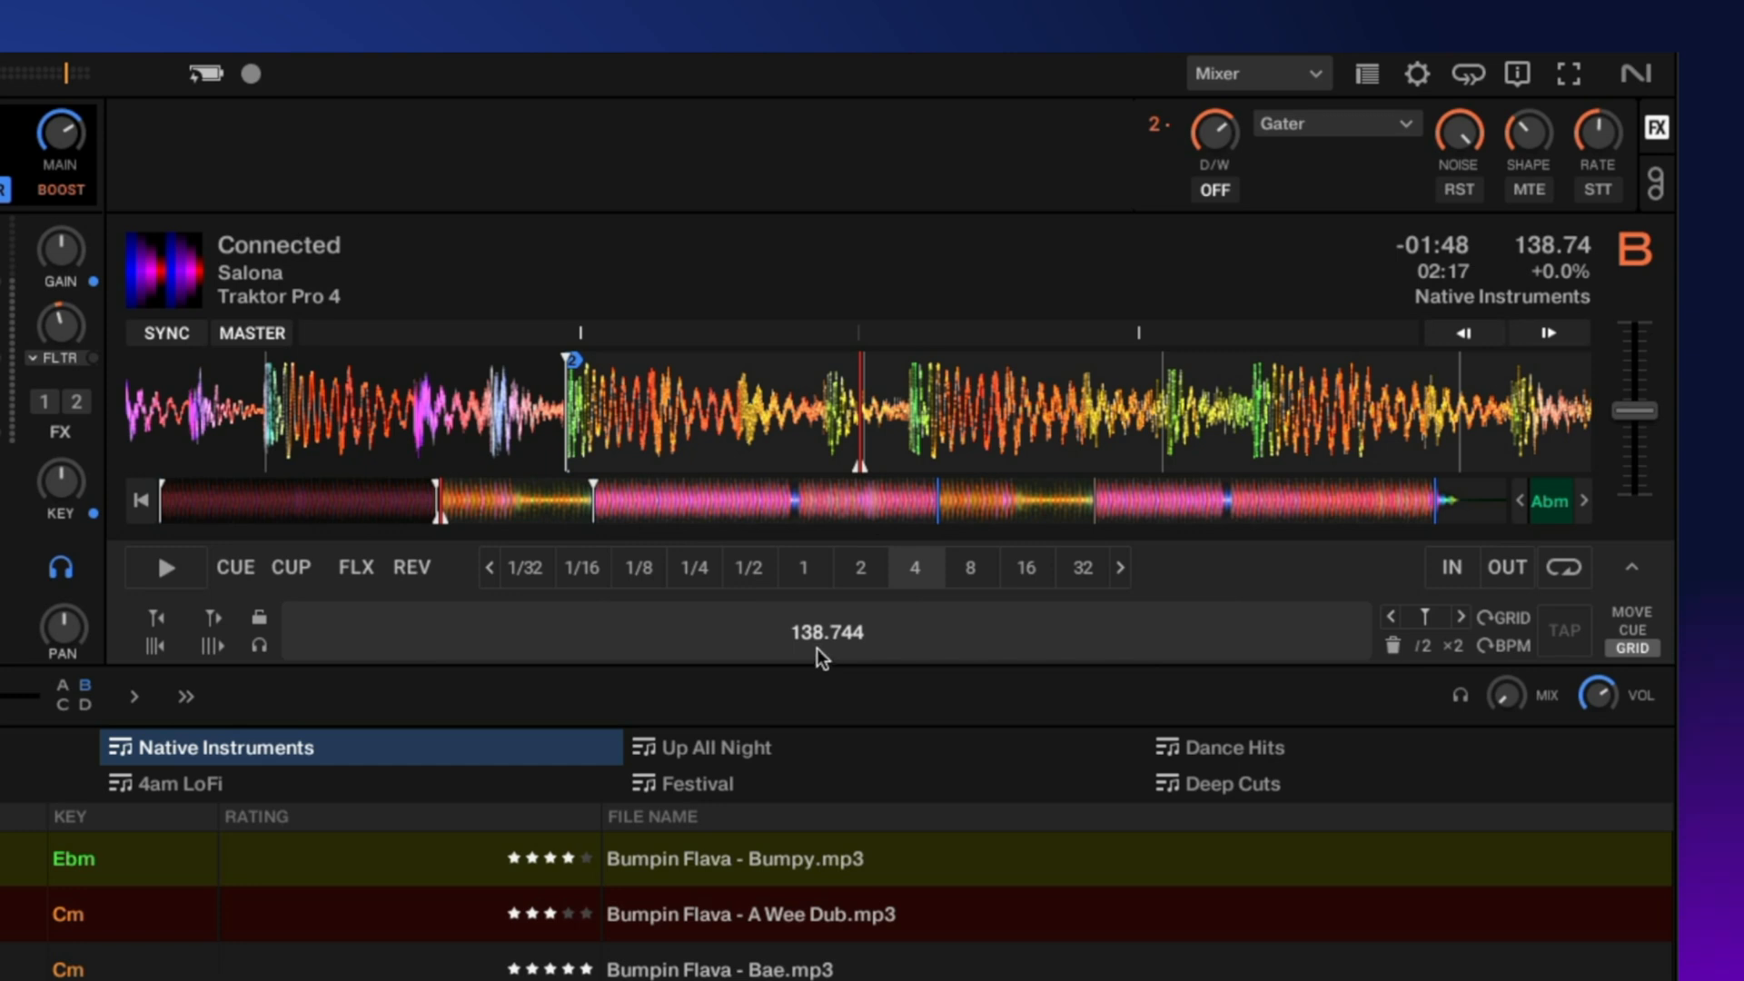
Change the current grid section's tempo from 138.744 to 119.980 BPM
click(826, 632)
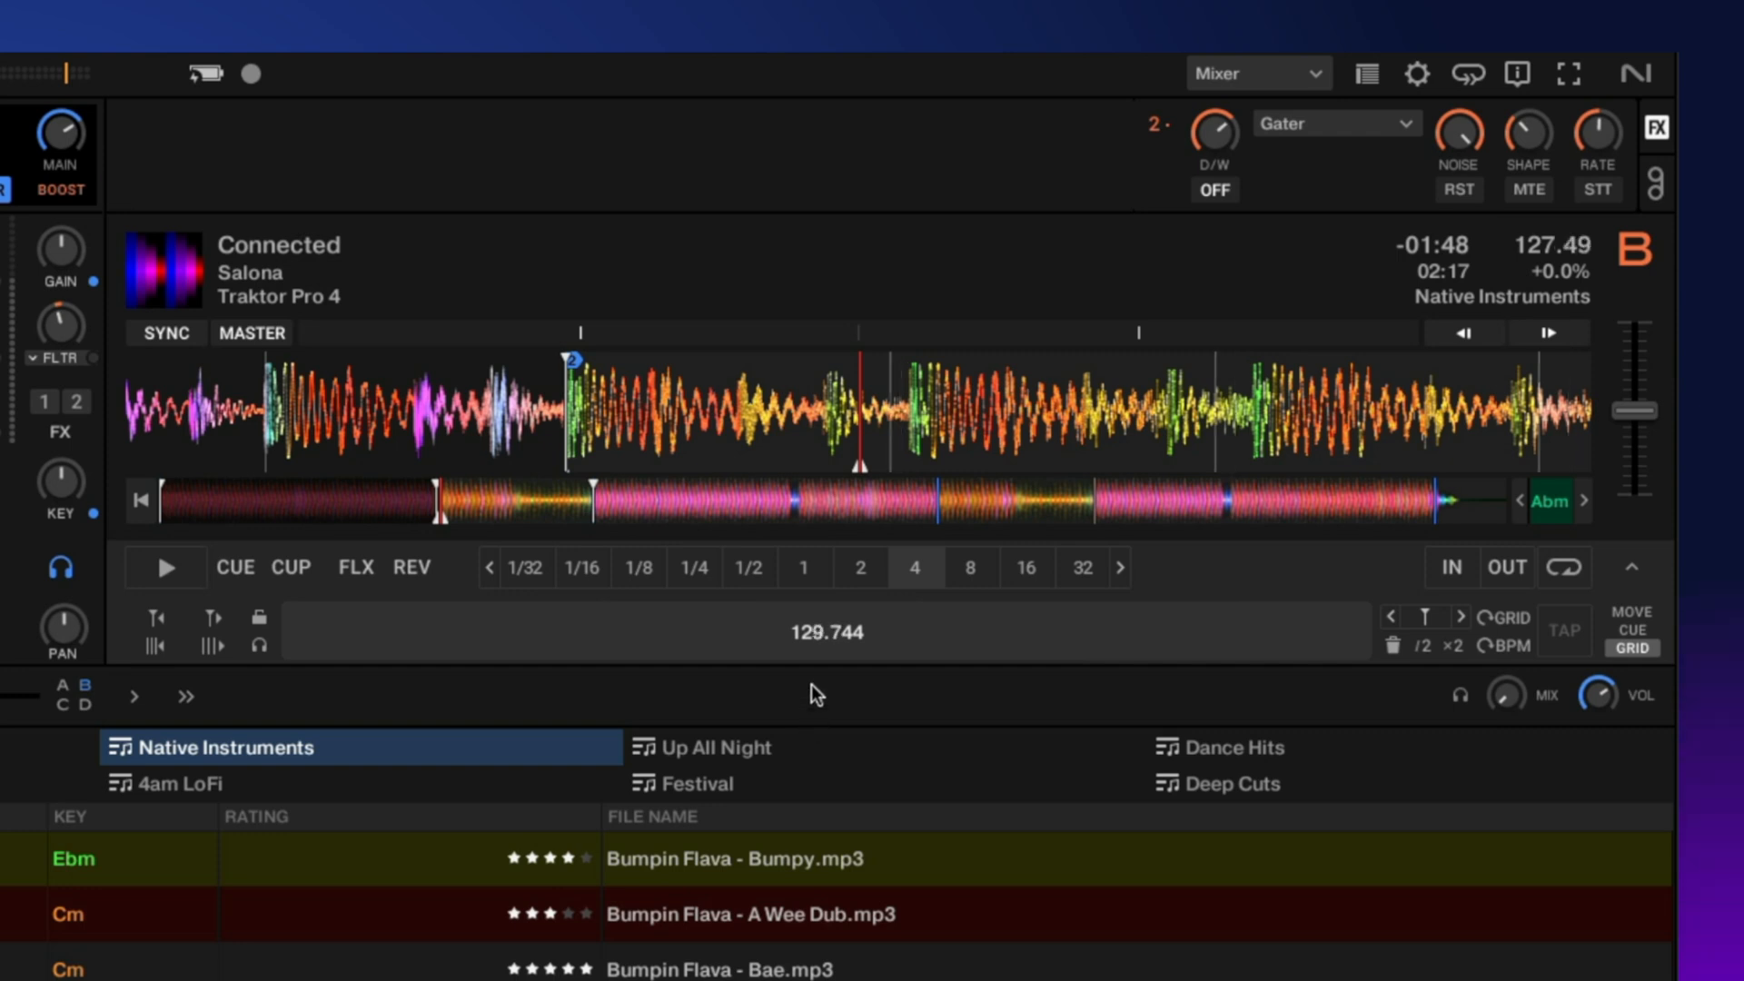
click(154, 648)
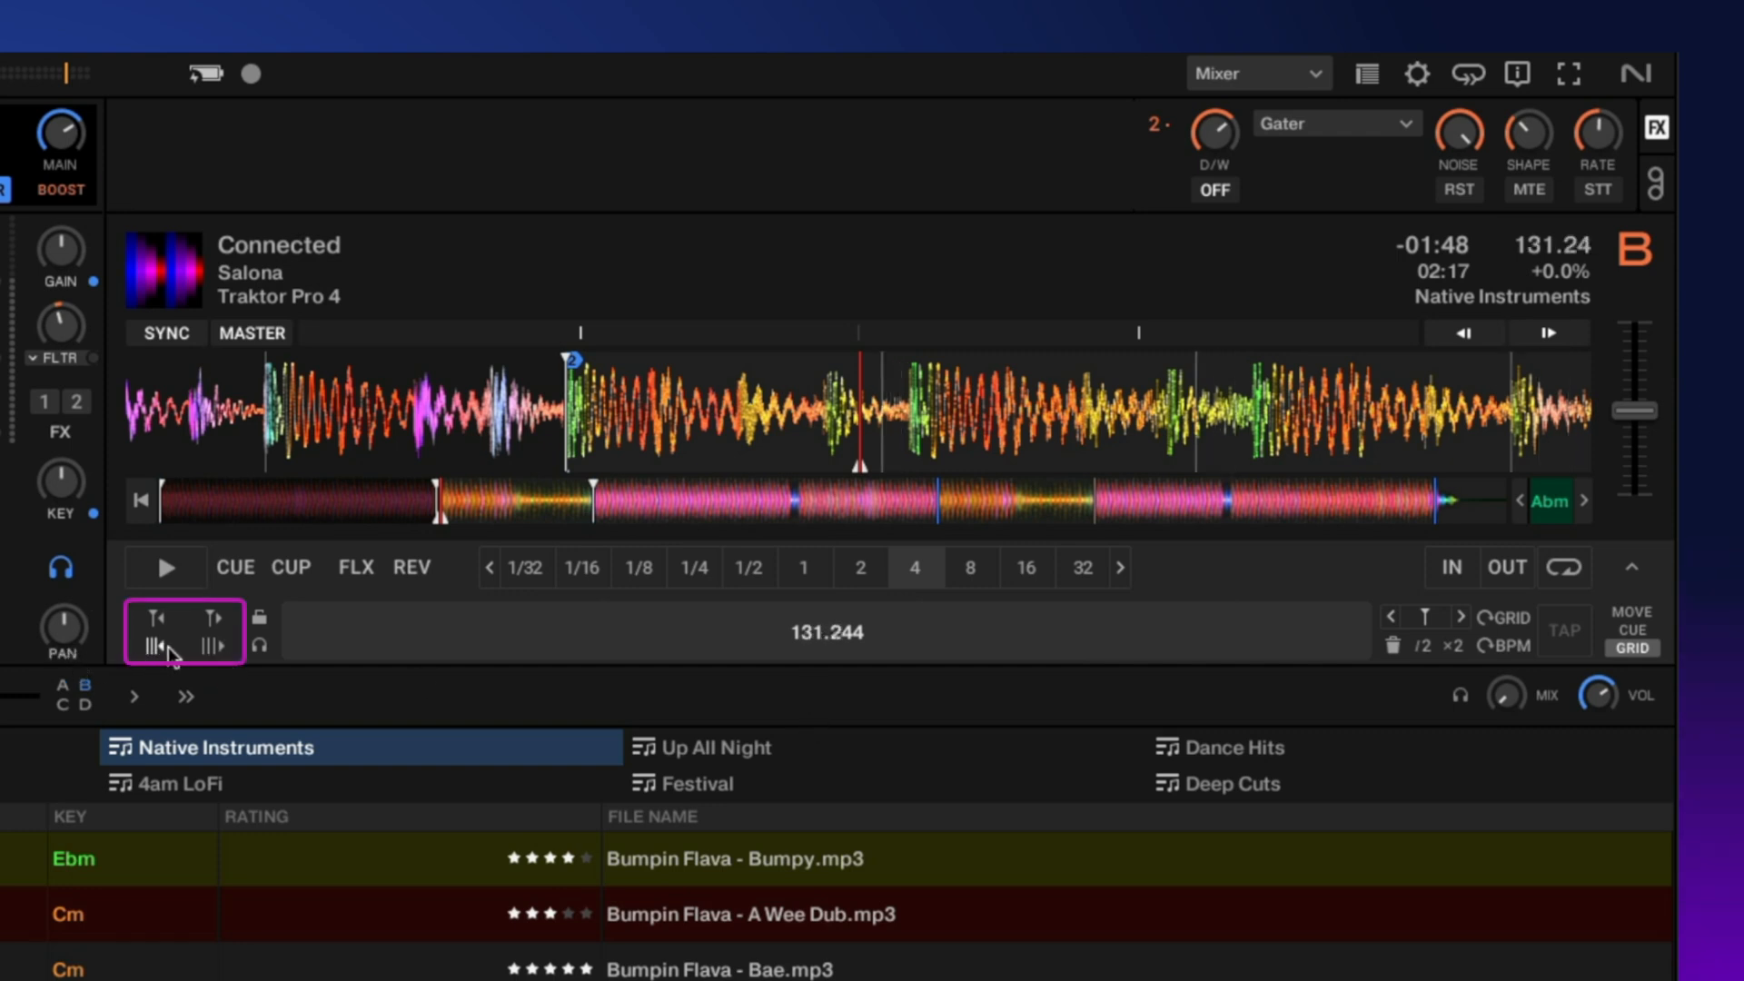
click(211, 646)
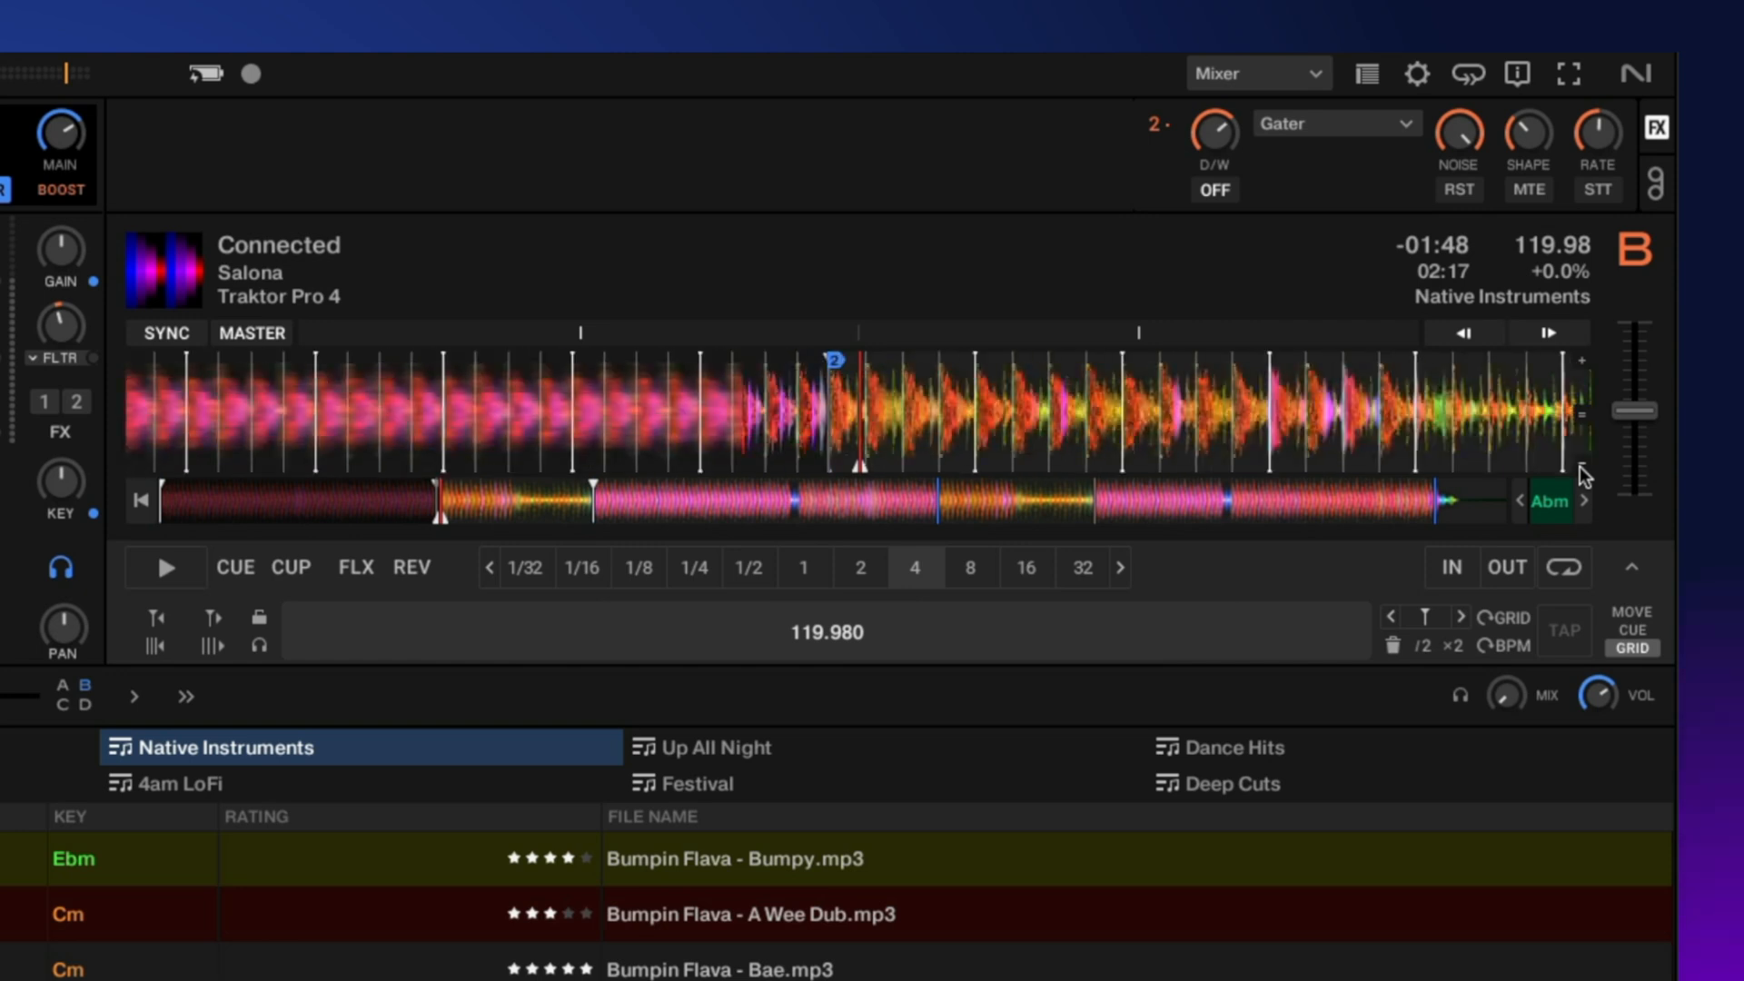
Zoom out the waveform and start 'Connected' playing on deck B with its edited grid
click(165, 566)
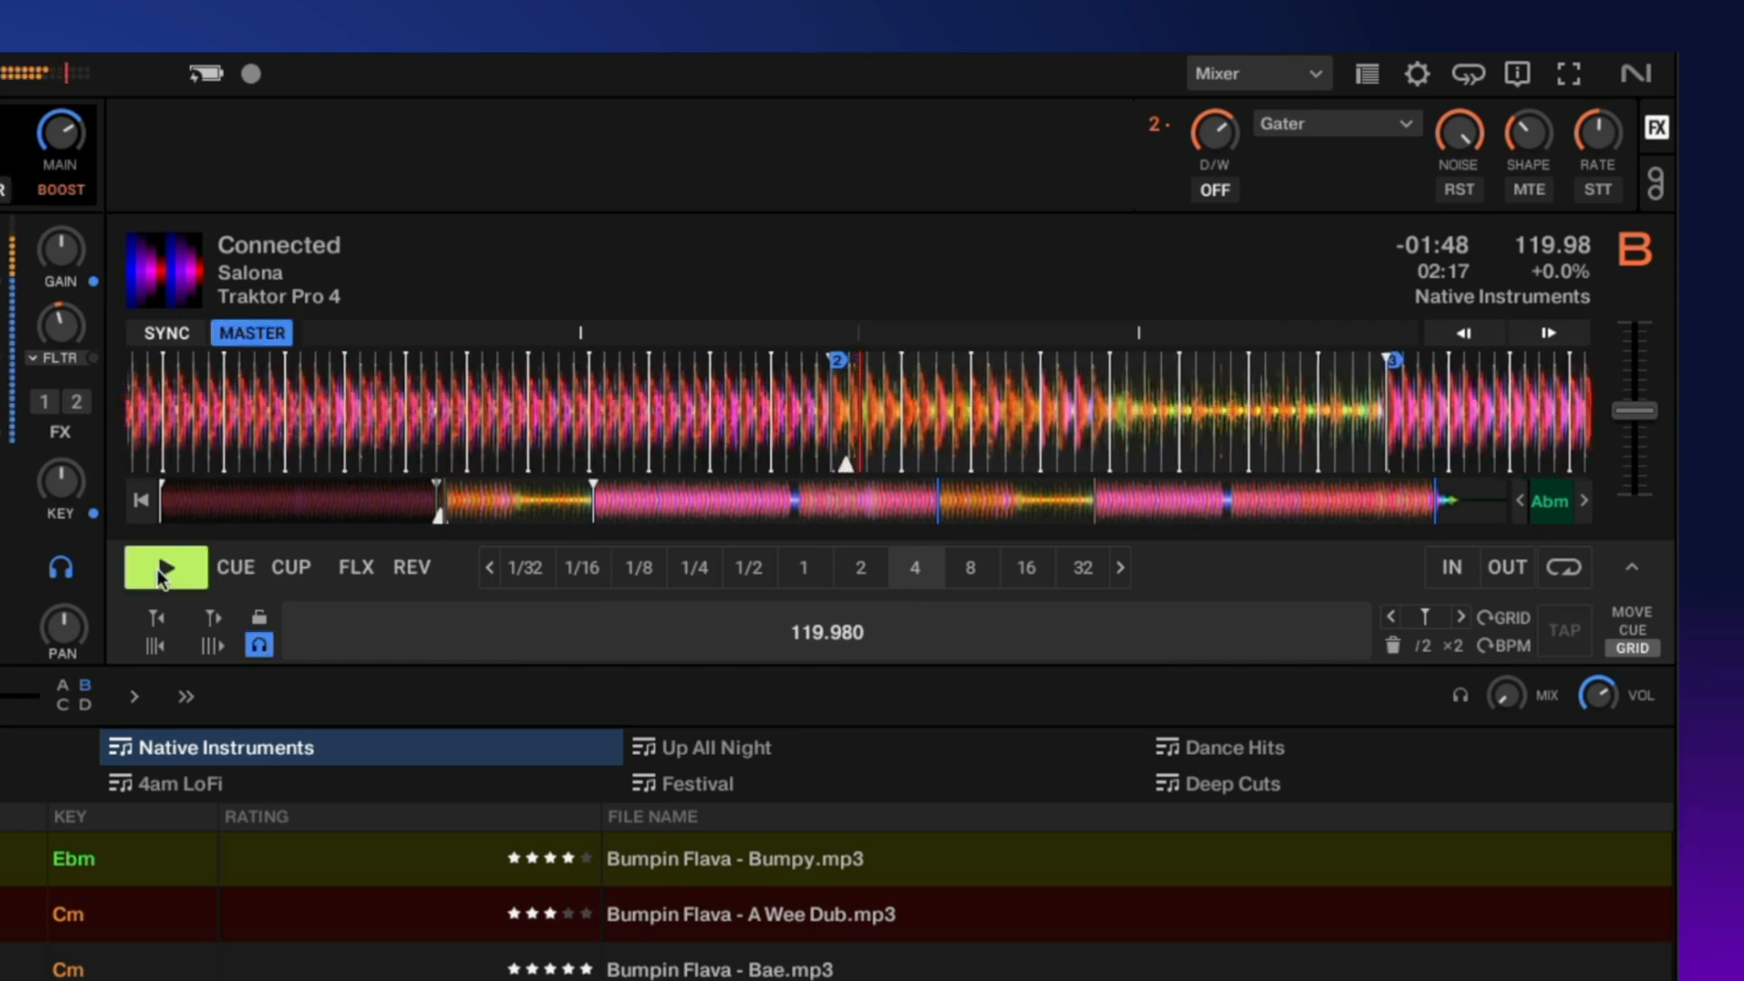
click(164, 566)
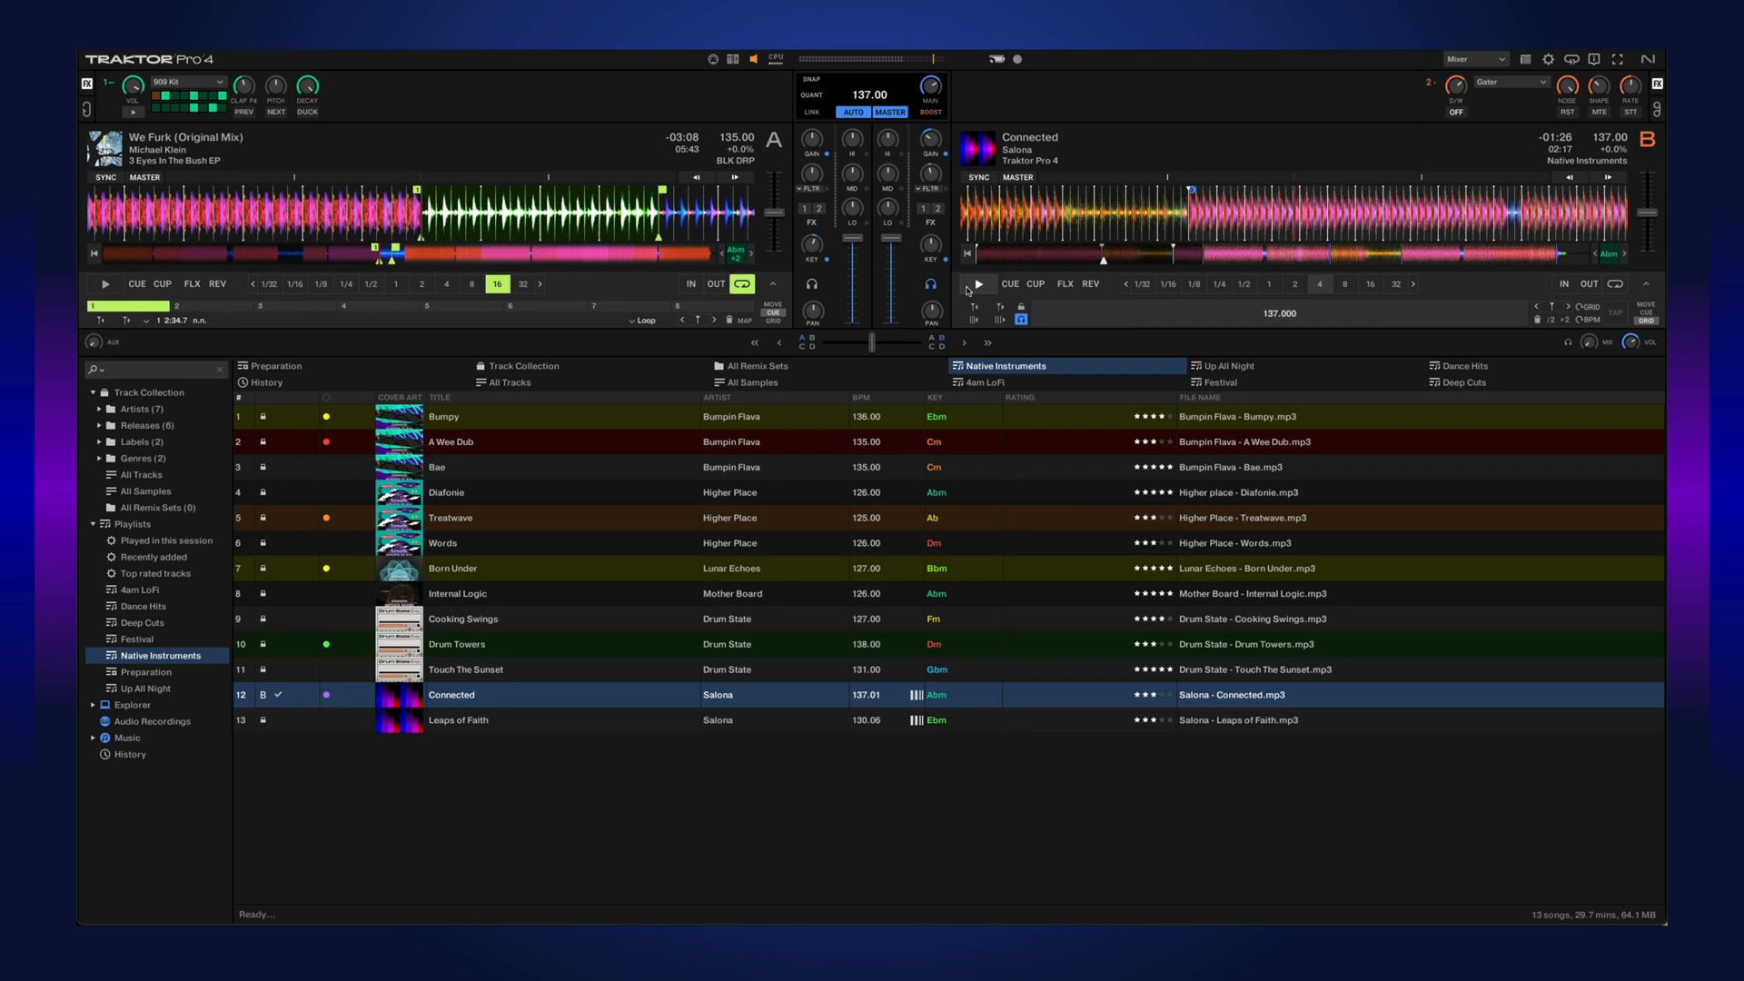
Engage deck B's sync and start deck A playing alongside it
click(975, 284)
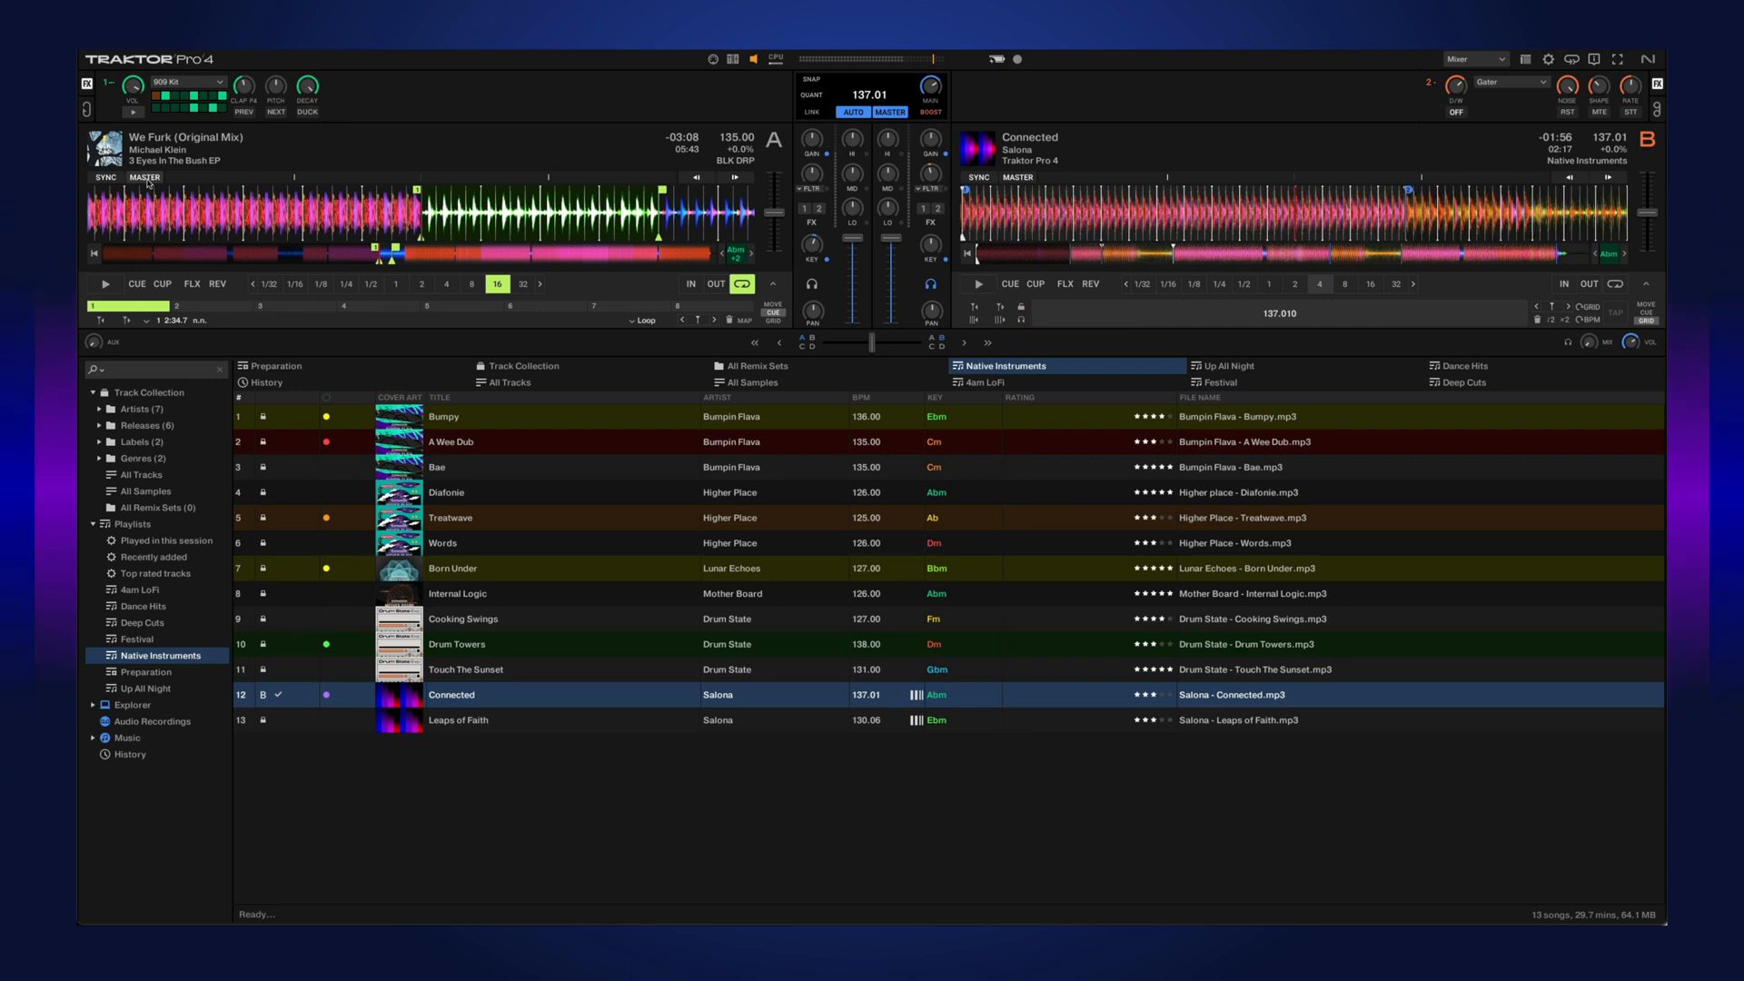
mouse_move(997, 189)
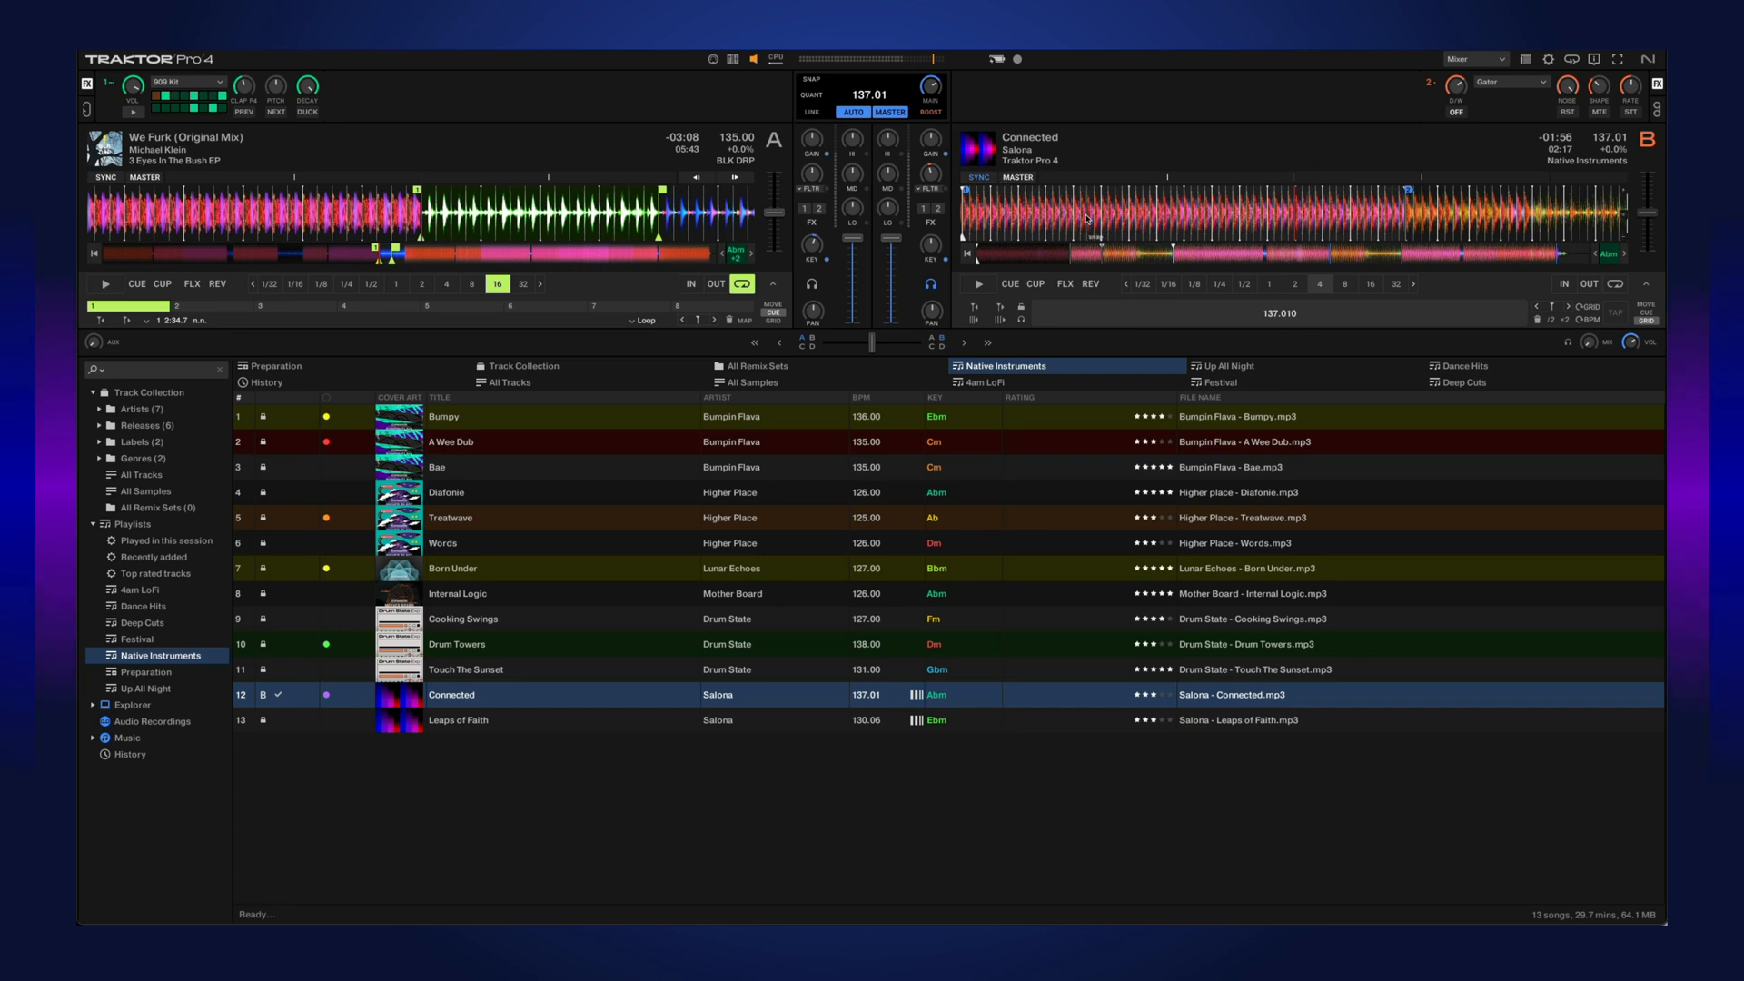
mouse_move(256, 269)
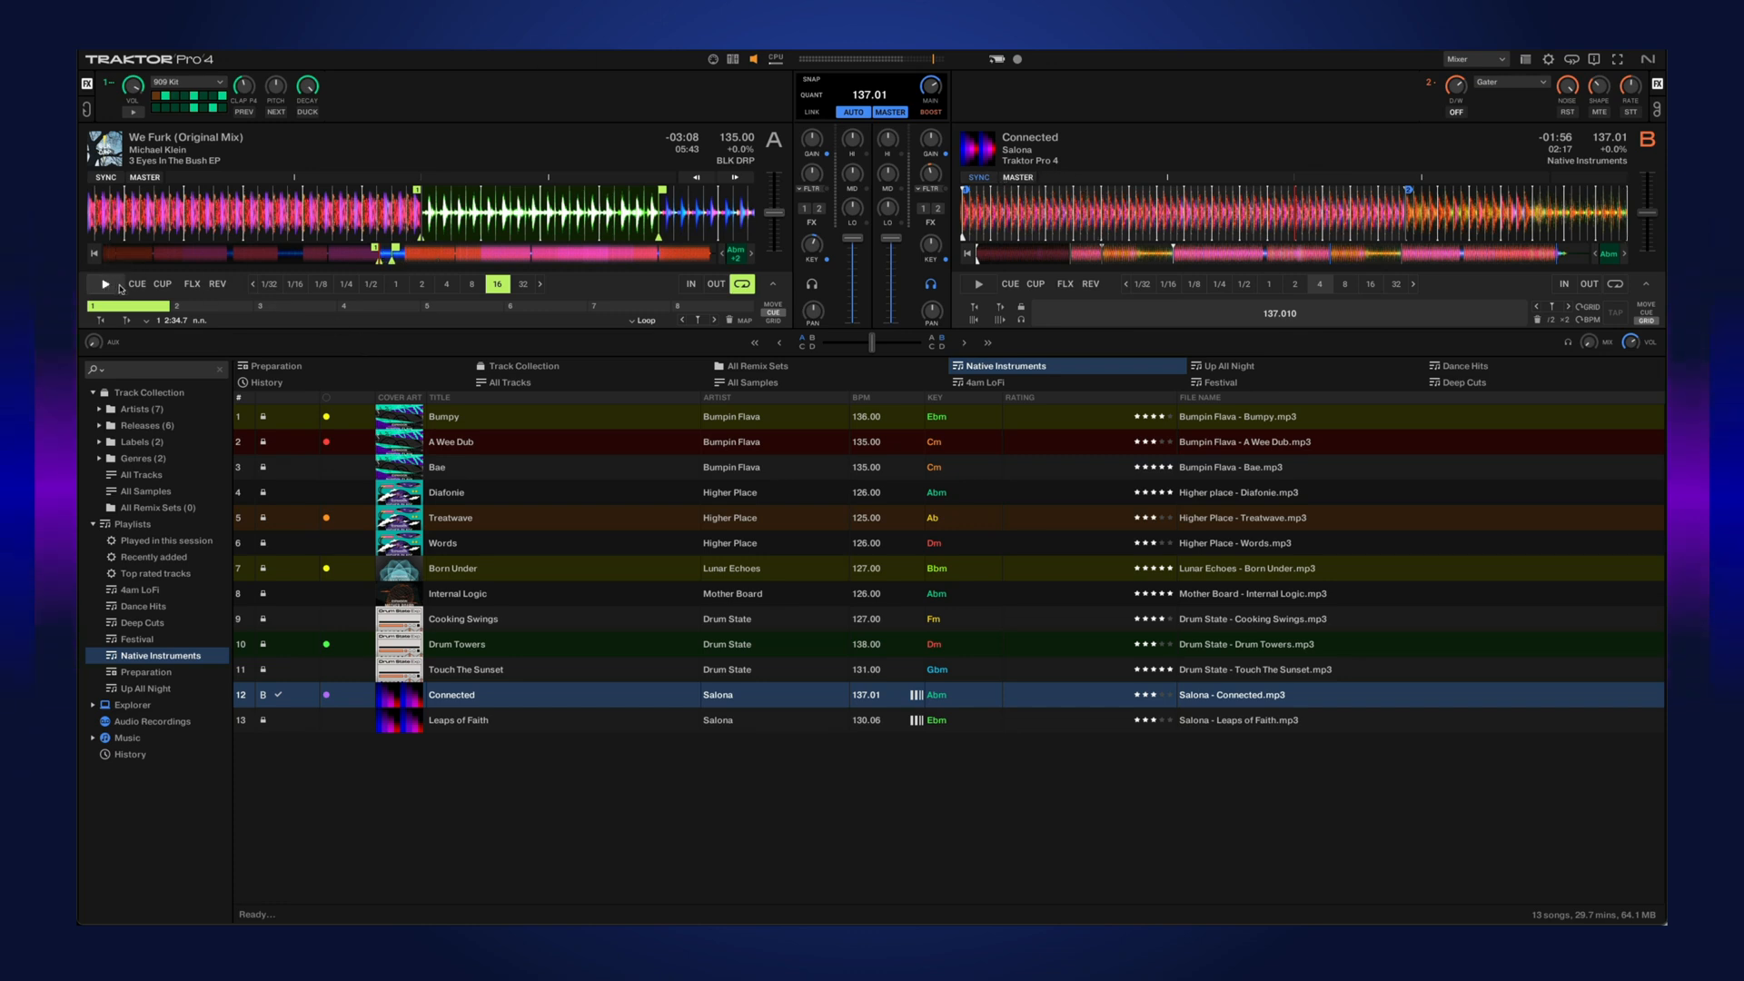
click(105, 284)
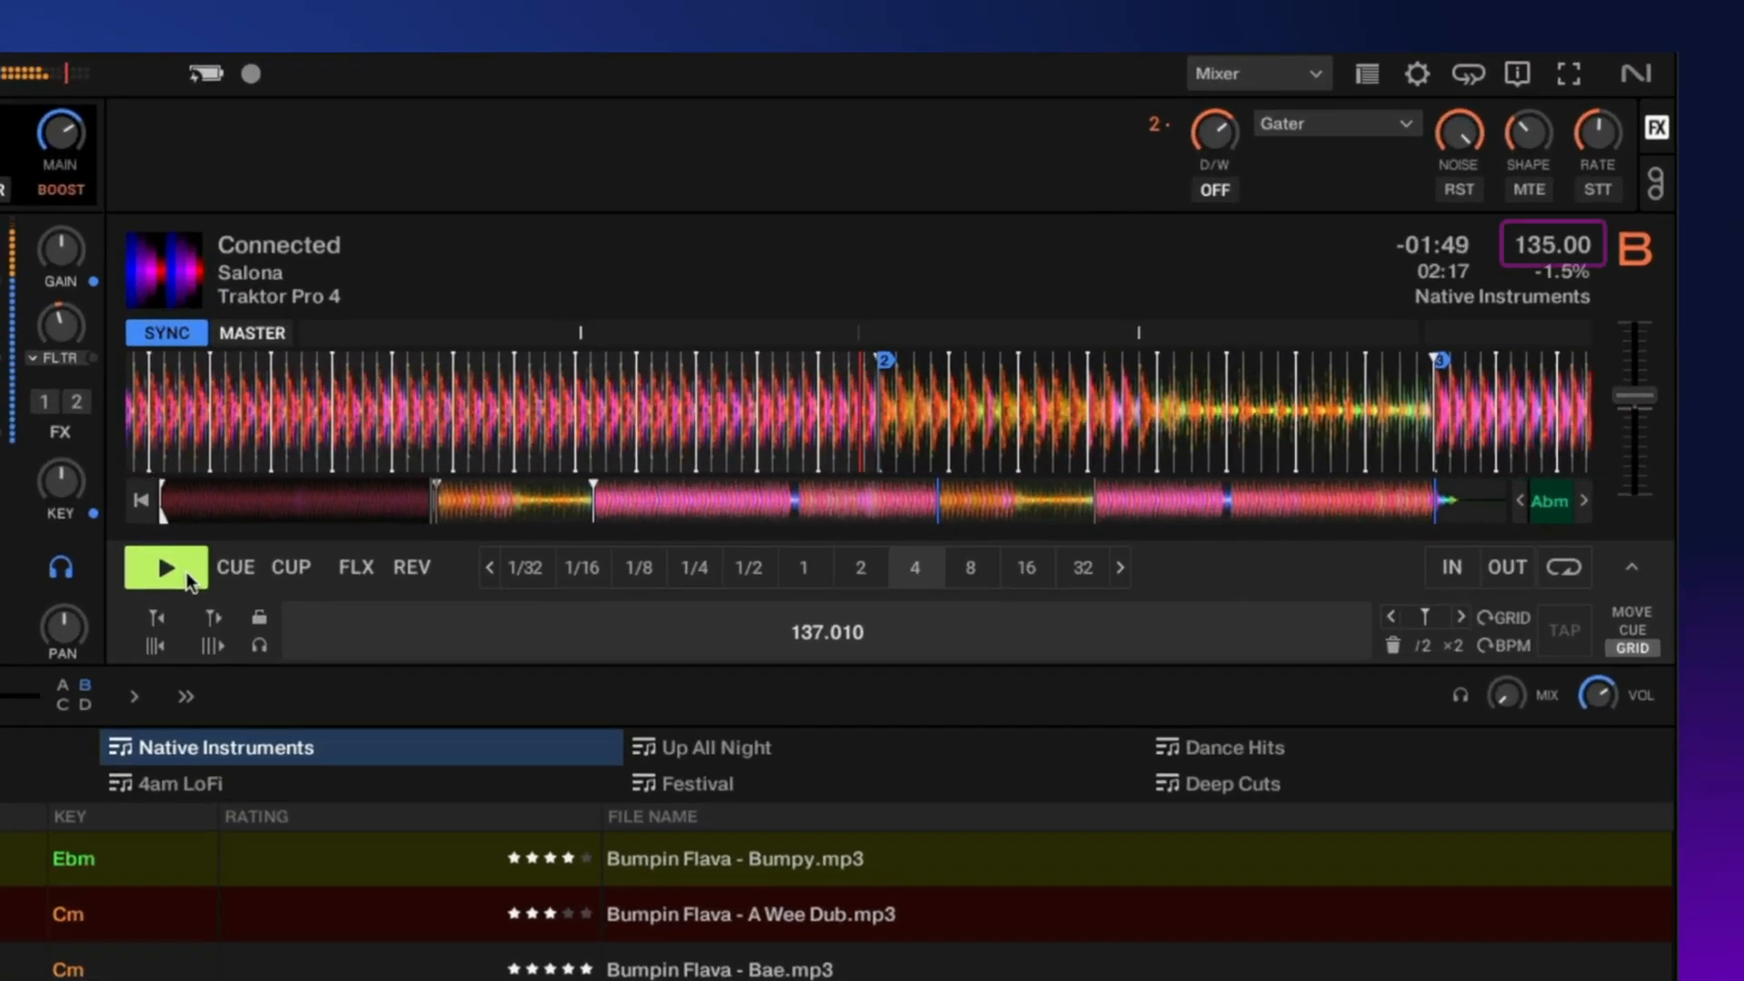
drag(1635, 396, 1635, 517)
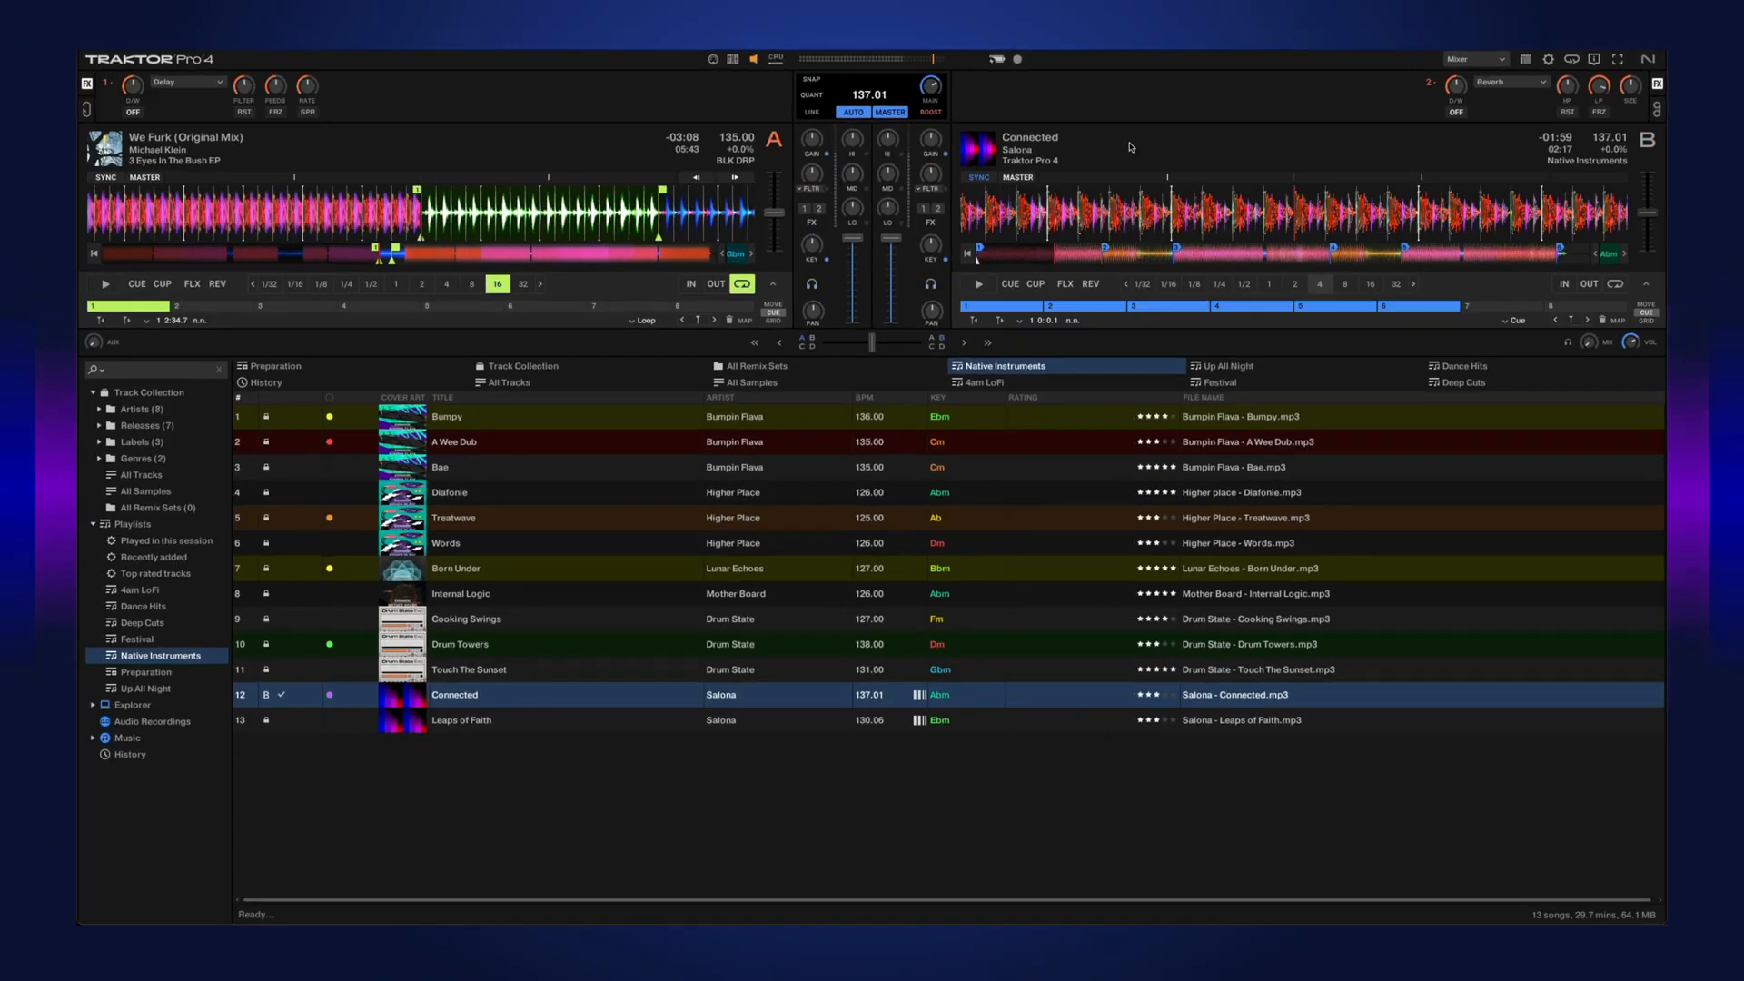
Turn on SYNC so deck B is pitched to deck A's 135 BPM
click(977, 178)
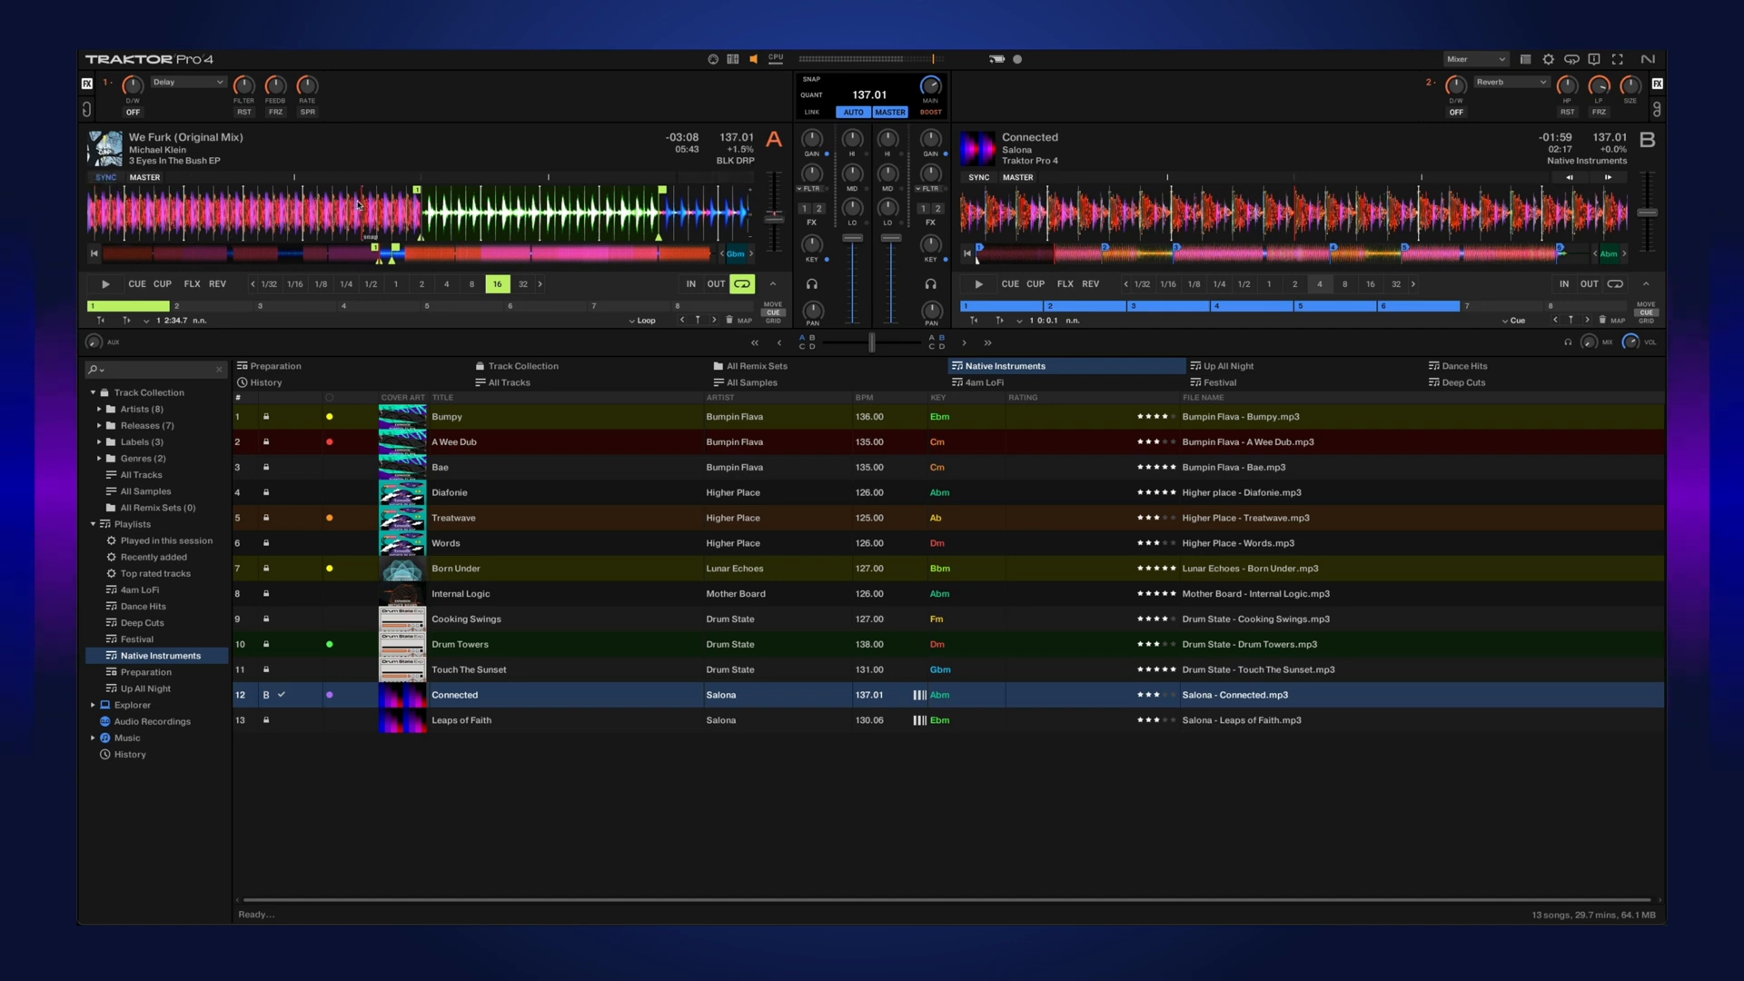
click(976, 283)
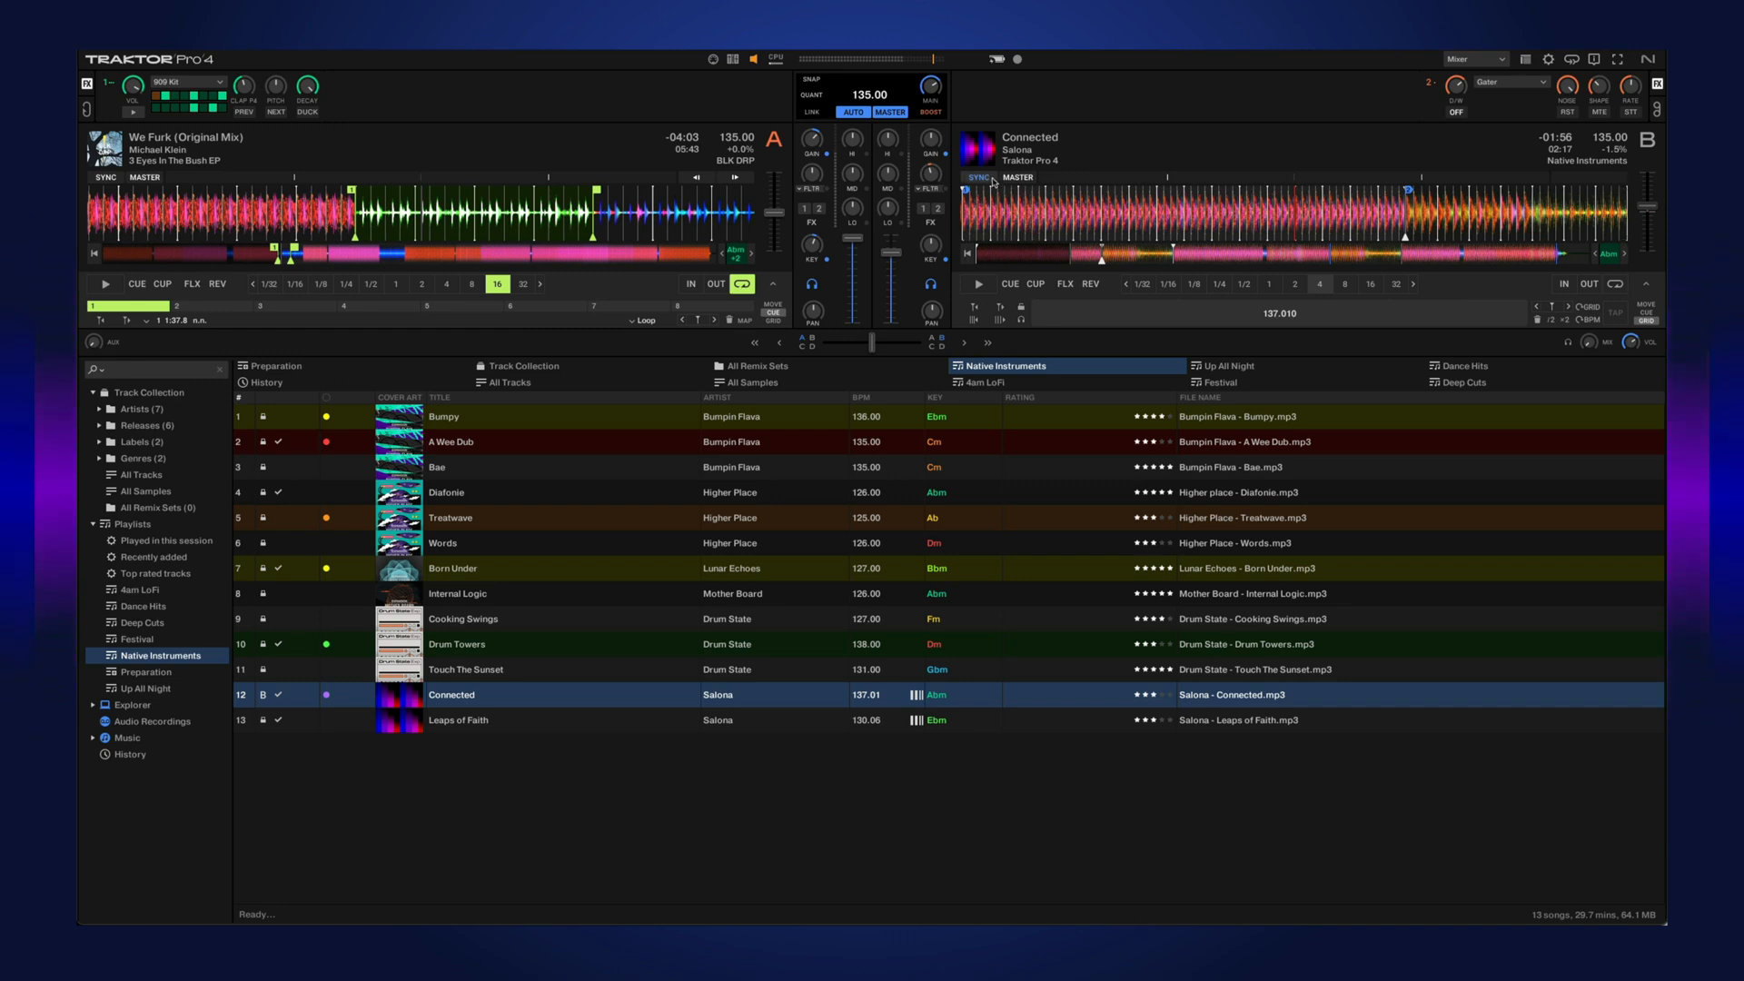
Return deck B to 137.01 BPM, assign FX unit 2, and switch the Gater on
click(977, 179)
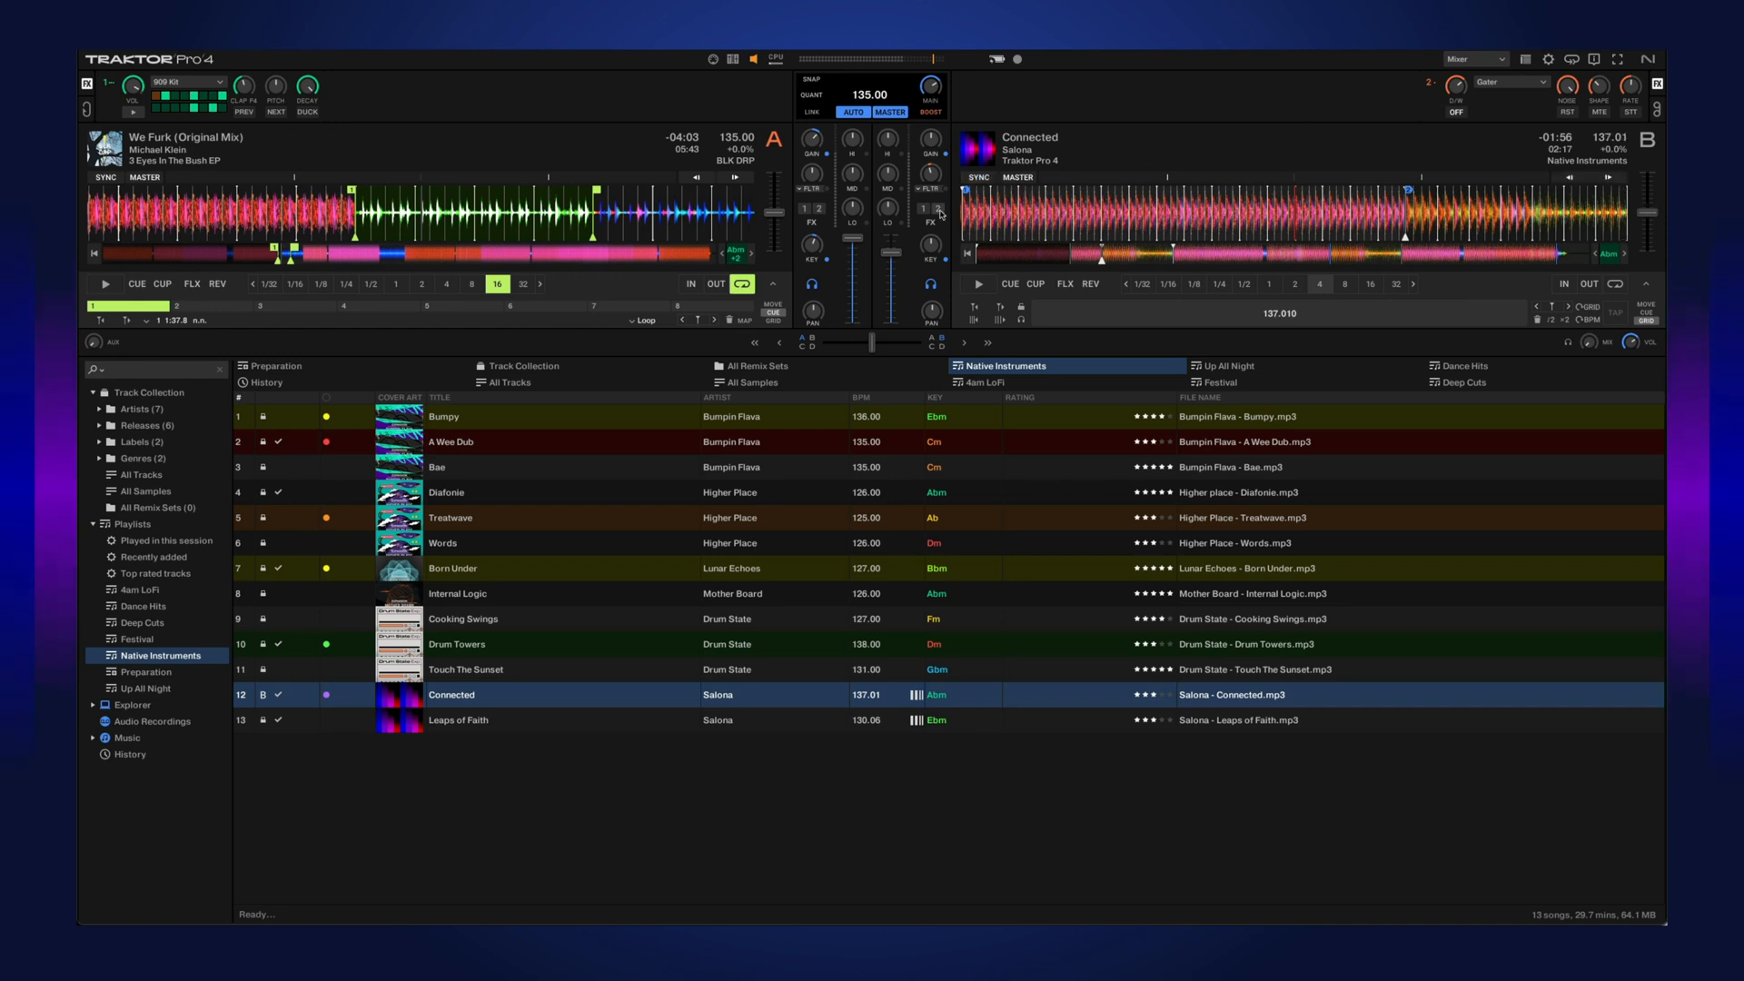
click(938, 210)
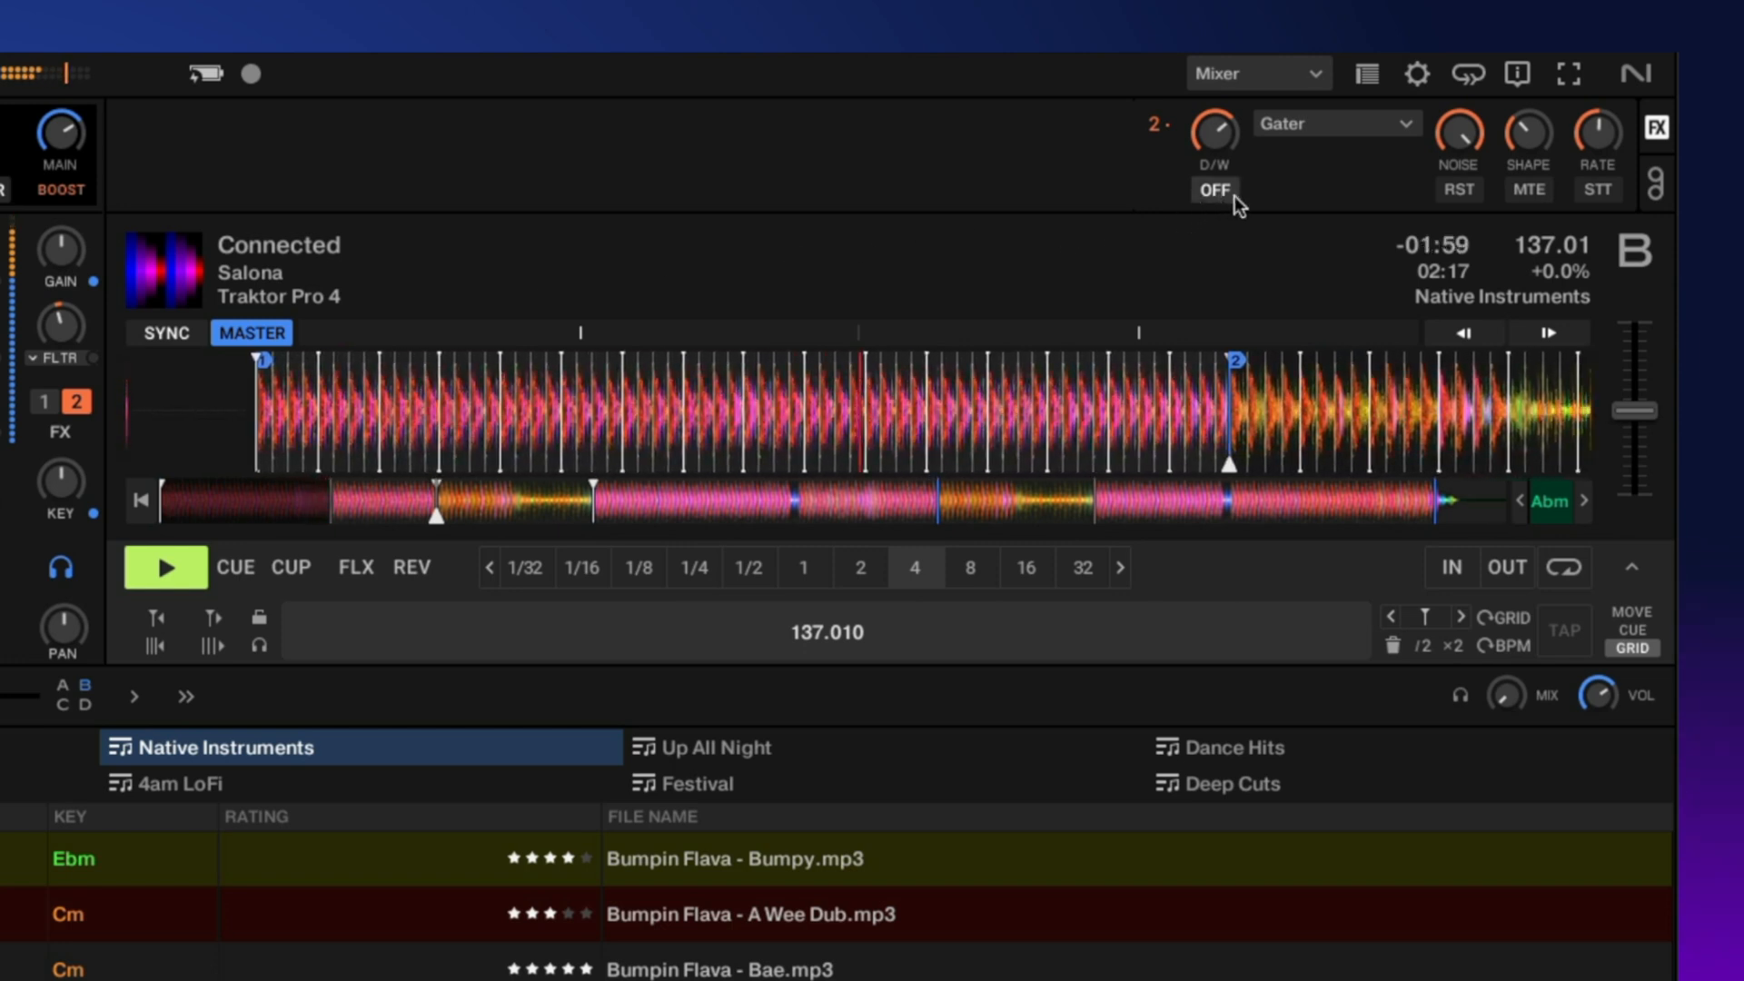
click(1214, 188)
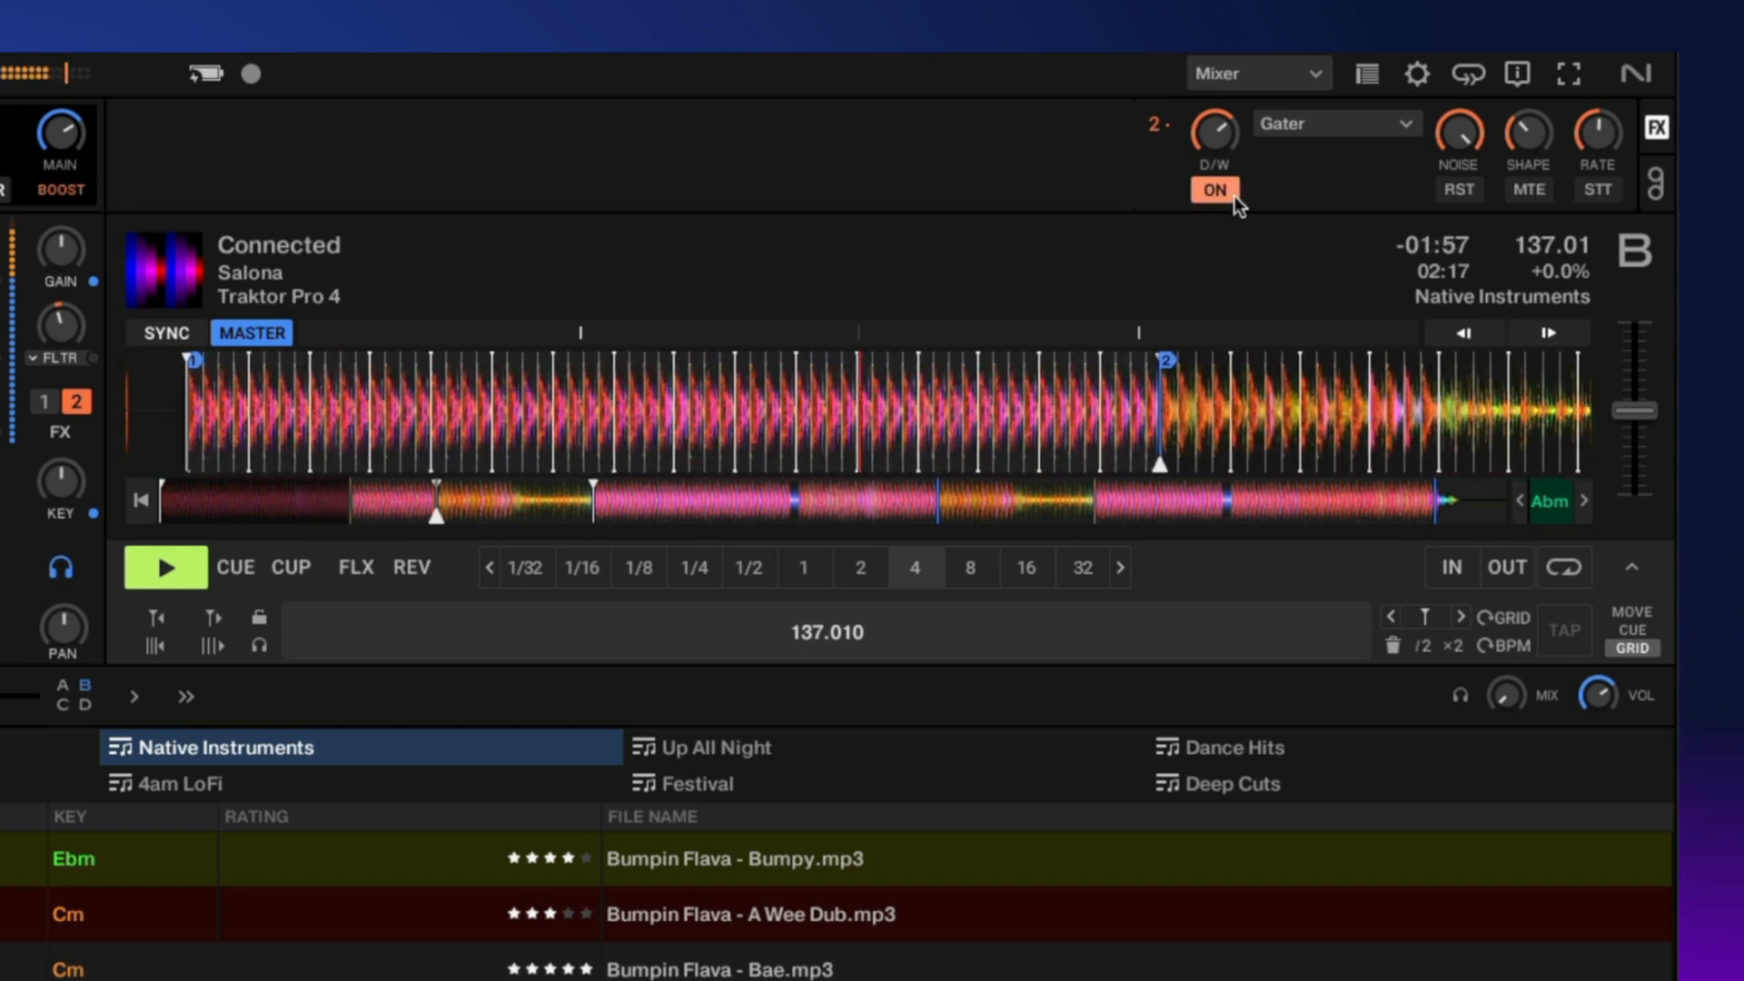